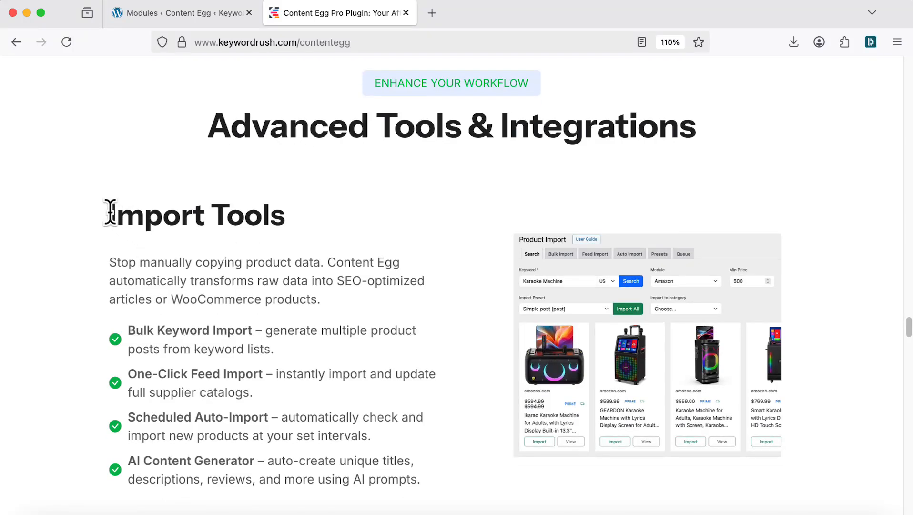
Review the Import Tools overview and features, then open the product import tools.
{"action": "left_click_drag", "start_coordinate": [107, 214], "coordinate": [323, 299]}
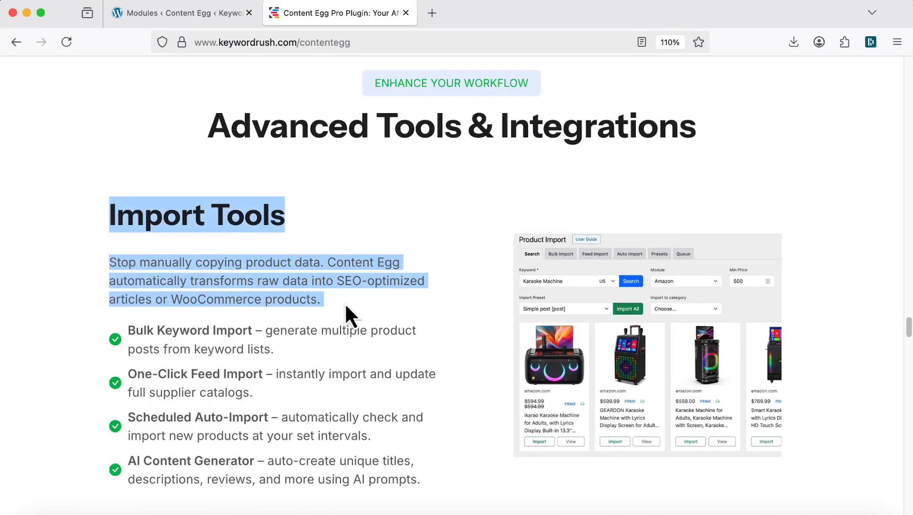
{"action": "left_click_drag", "start_coordinate": [349, 314], "coordinate": [343, 416]}
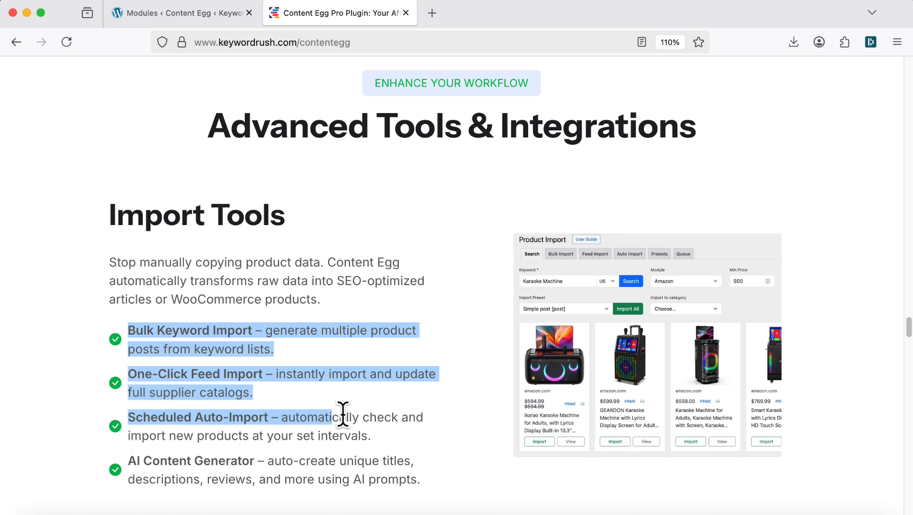
{"action": "left_click", "coordinate": [343, 240]}
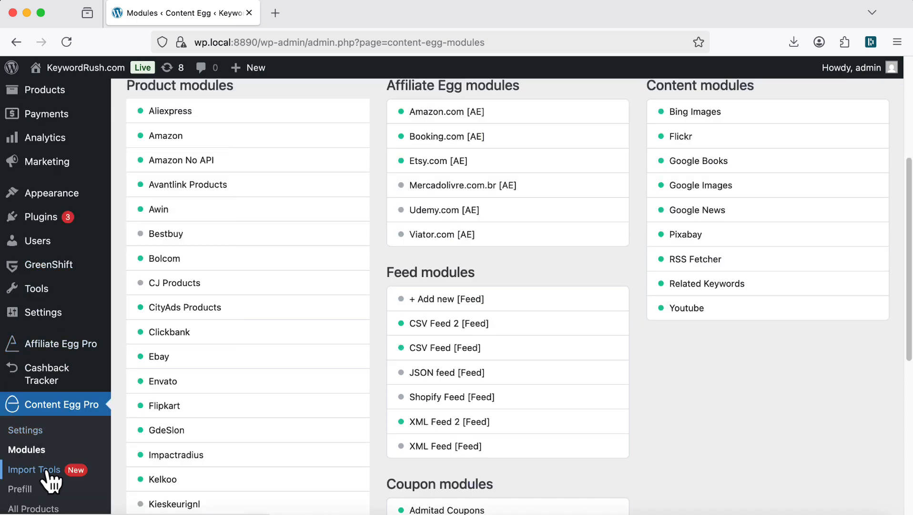
{"action": "left_click", "coordinate": [34, 470]}
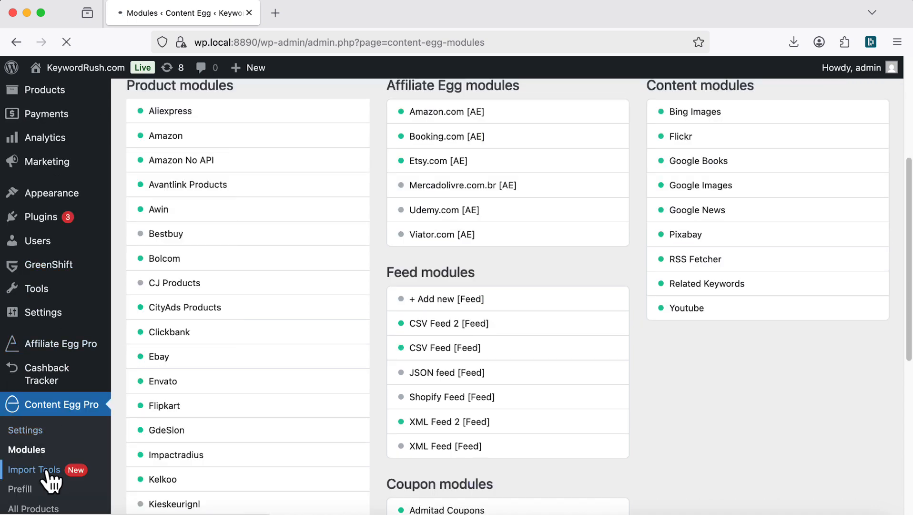
{"action": "left_click", "coordinate": [33, 470]}
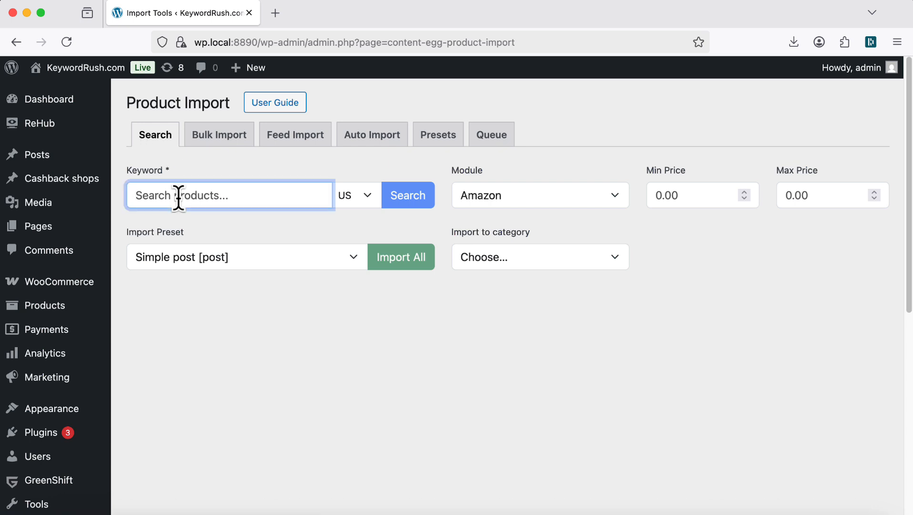
Search Amazon for 'smart watch' with a price range of 500 to 1000.
{"action": "type", "text": "smart watch"}
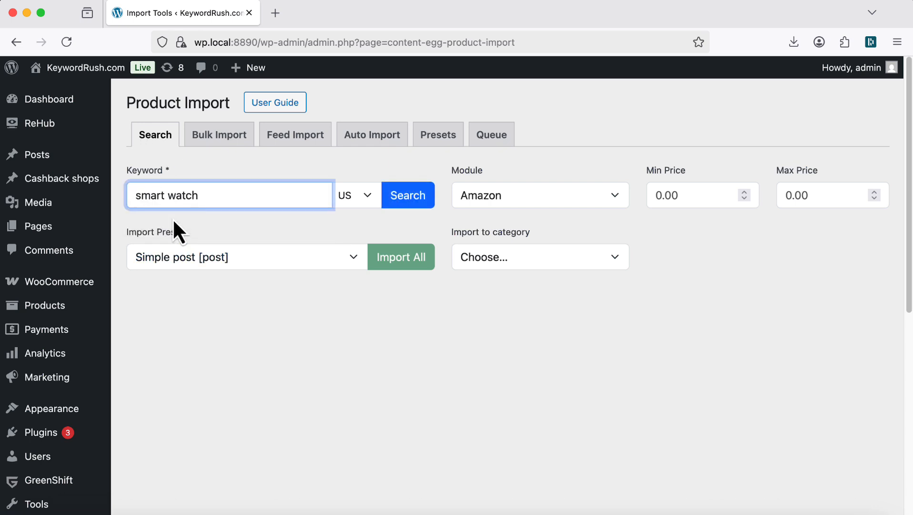
{"action": "left_click", "coordinate": [538, 195]}
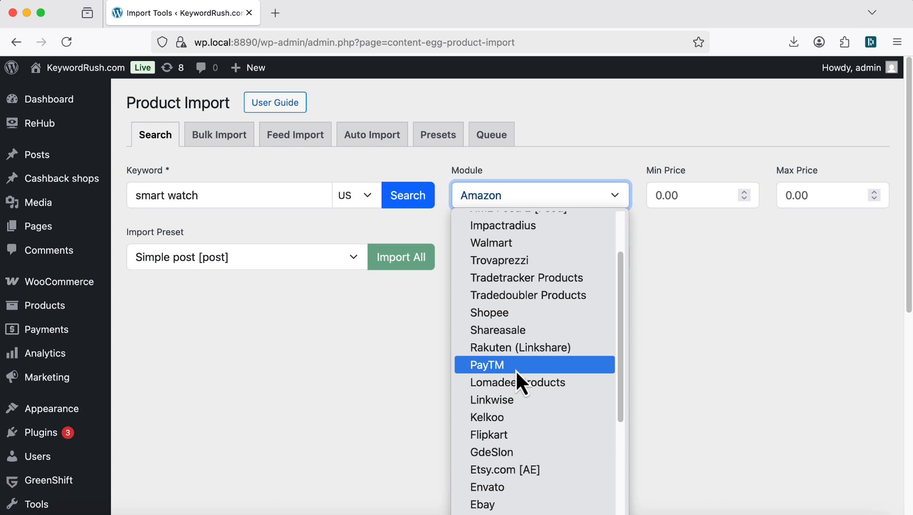
{"action": "left_click", "coordinate": [687, 194]}
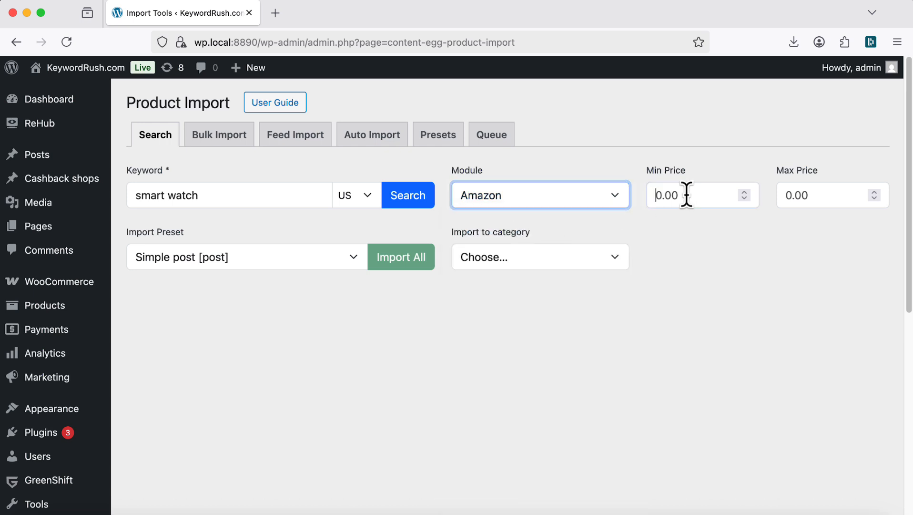
{"action": "left_click", "coordinate": [827, 195]}
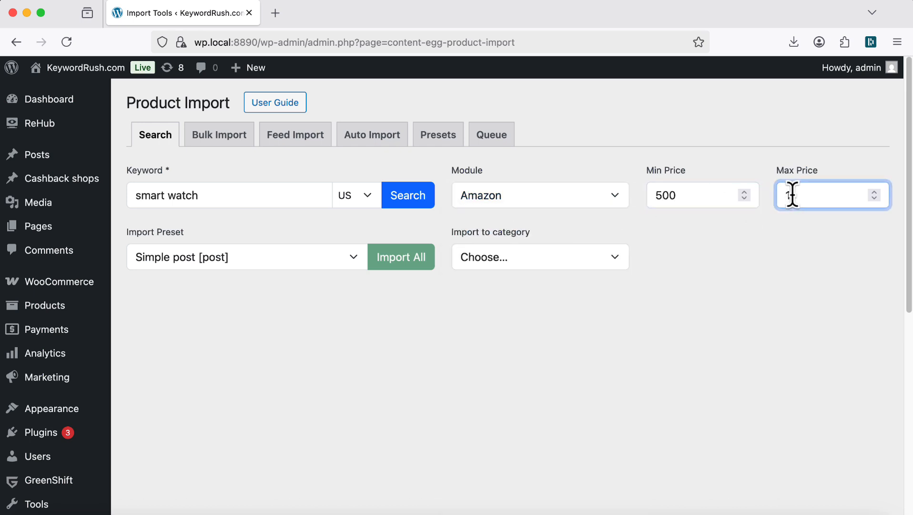
{"action": "type", "text": "1000"}
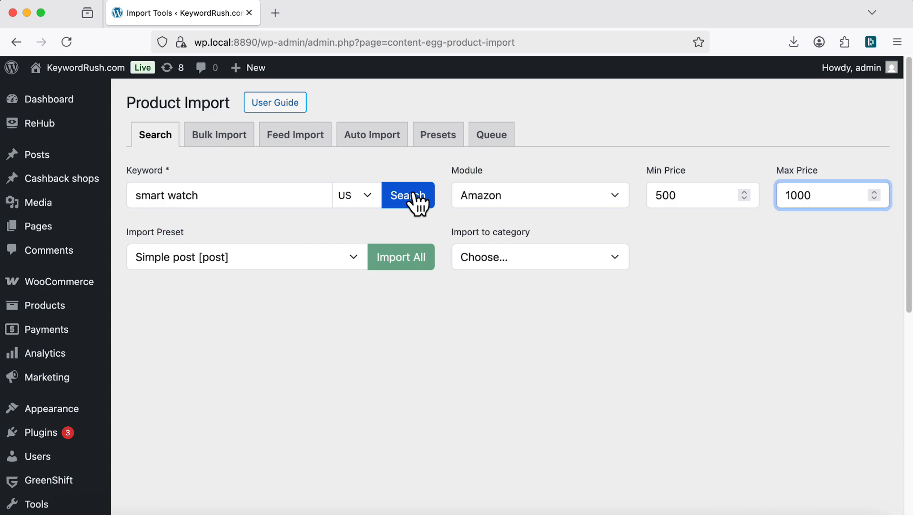
{"action": "left_click", "coordinate": [407, 194]}
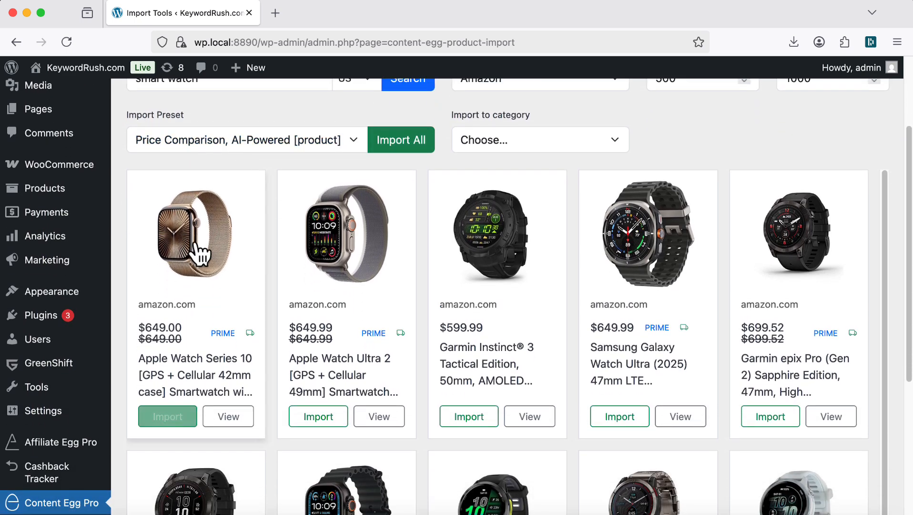
Import Apple Watch Series 10, switching presets to Woo listing and question-article AI-powered.
{"action": "left_click", "coordinate": [167, 415]}
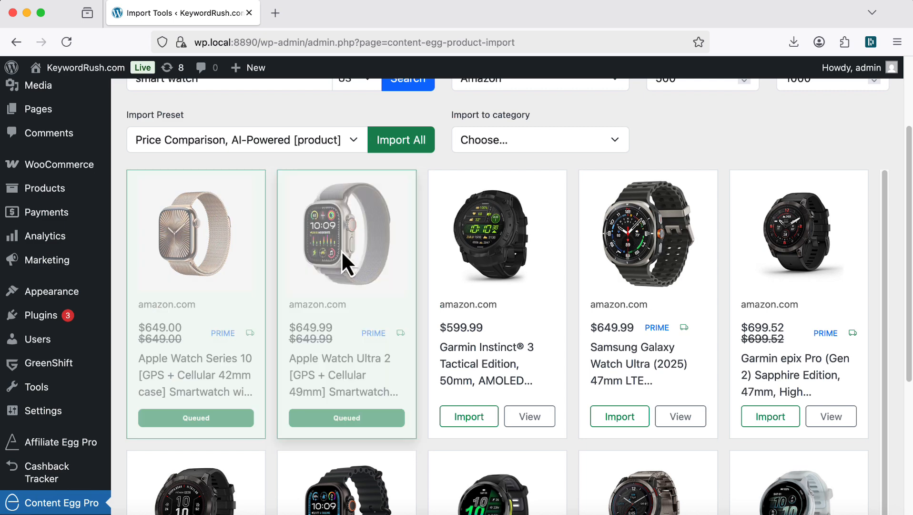
{"action": "left_click", "coordinate": [244, 140]}
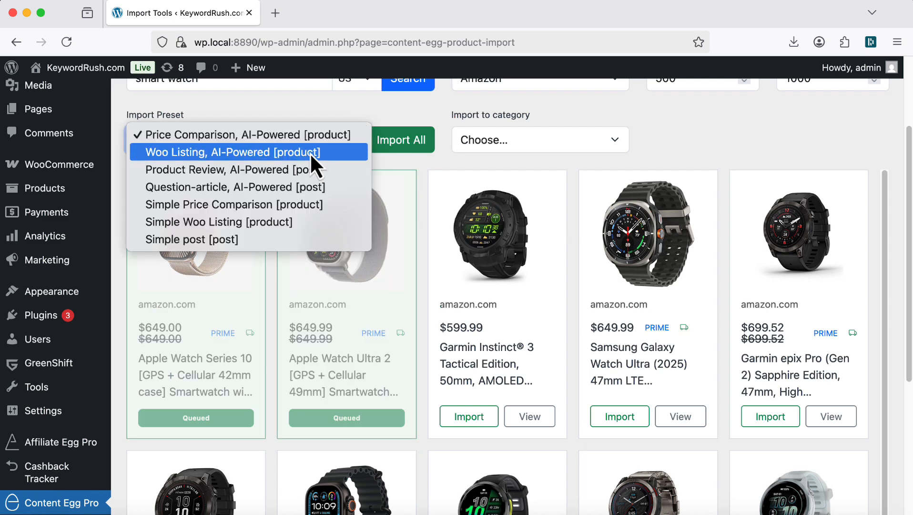
{"action": "left_click", "coordinate": [229, 152]}
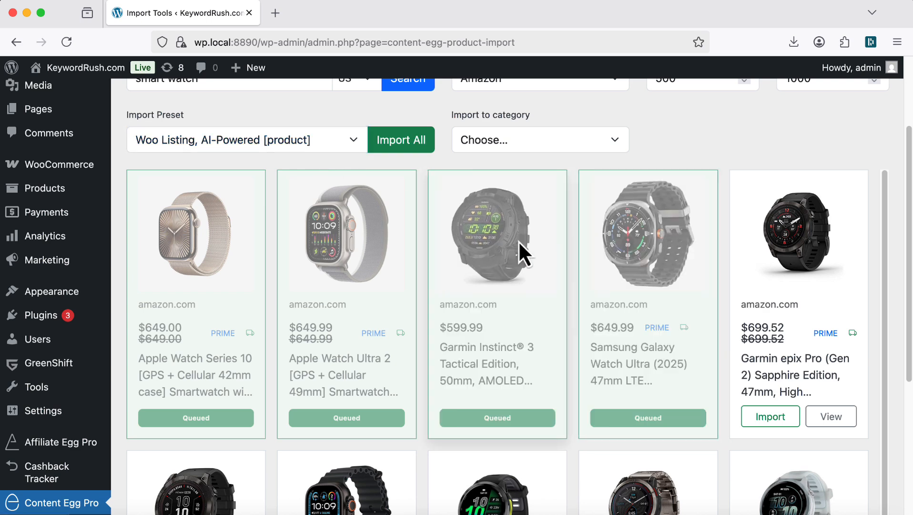
{"action": "left_click", "coordinate": [247, 139]}
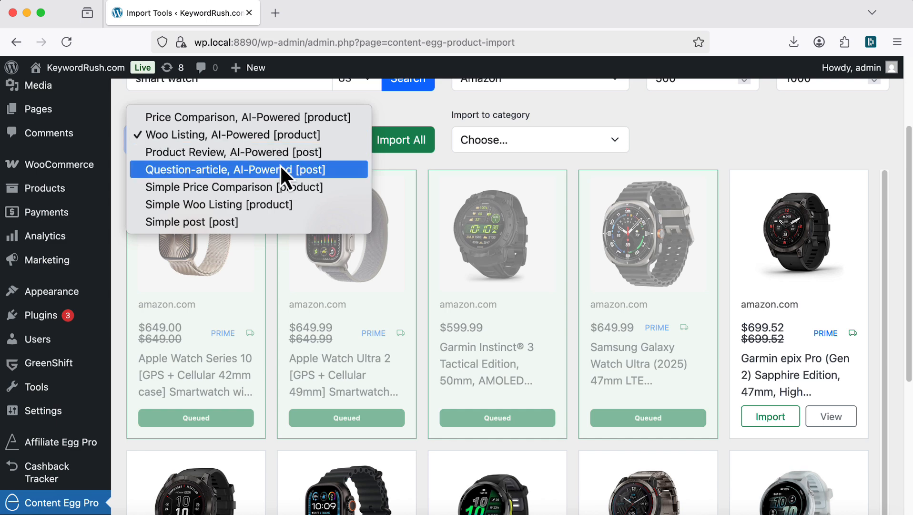
{"action": "scroll", "scroll_direction": "down", "scroll_amount": 3}
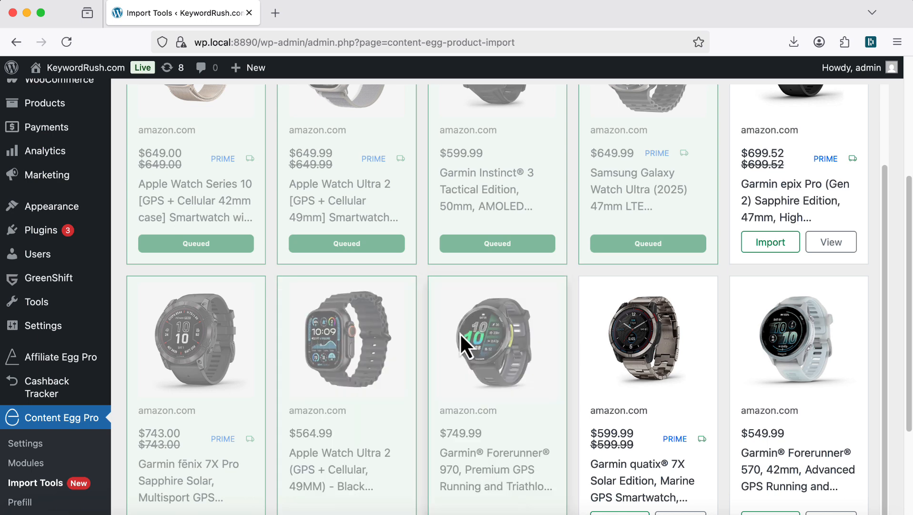
{"action": "scroll", "scroll_direction": "up", "scroll_amount": 3}
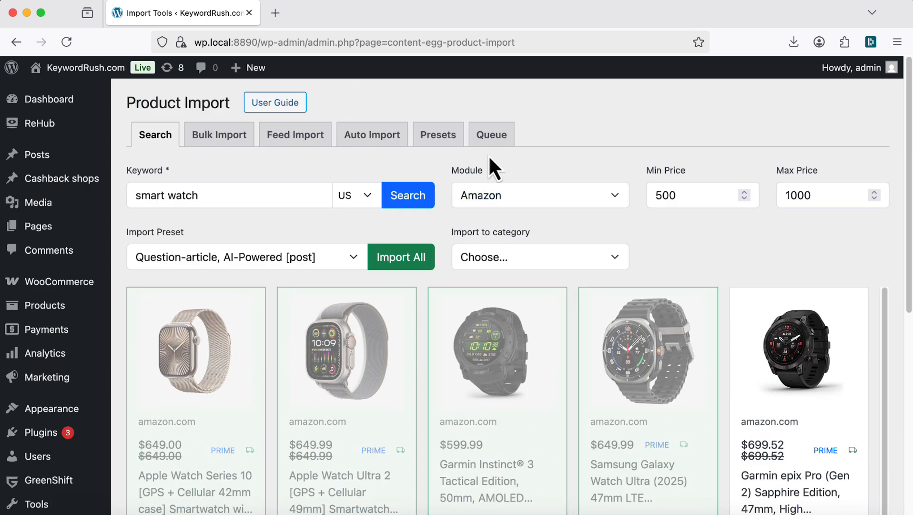
Confirm all seven queue imports are done and open Apple Watch Series 10 in a new tab.
{"action": "left_click", "coordinate": [490, 134]}
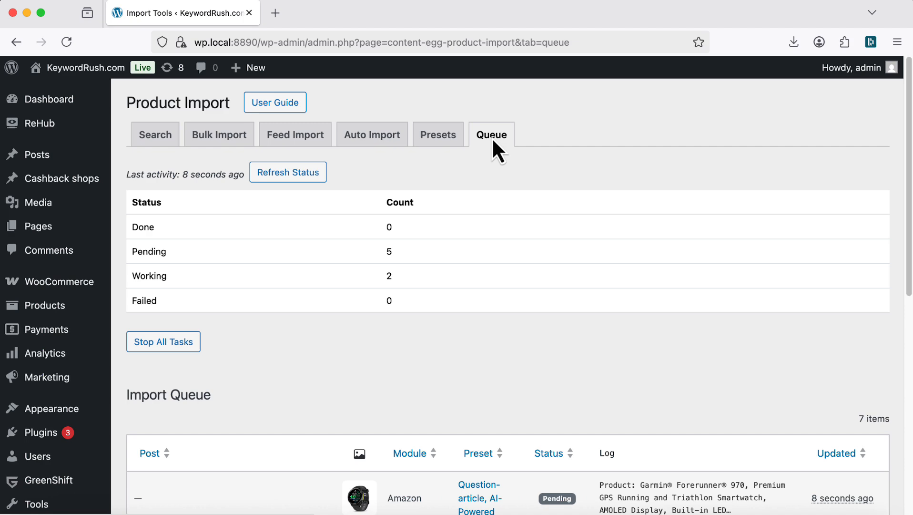
{"action": "scroll", "scroll_direction": "down", "scroll_amount": 3}
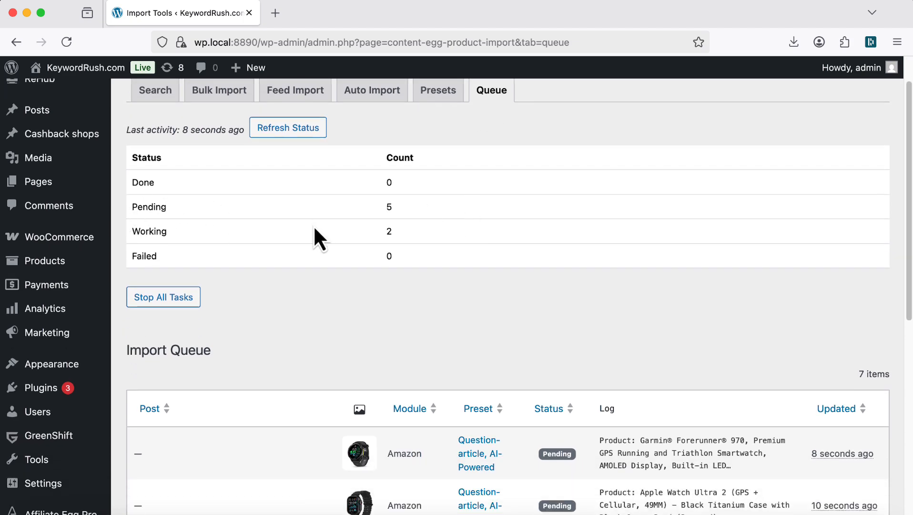
{"action": "scroll", "scroll_direction": "down", "scroll_amount": 3}
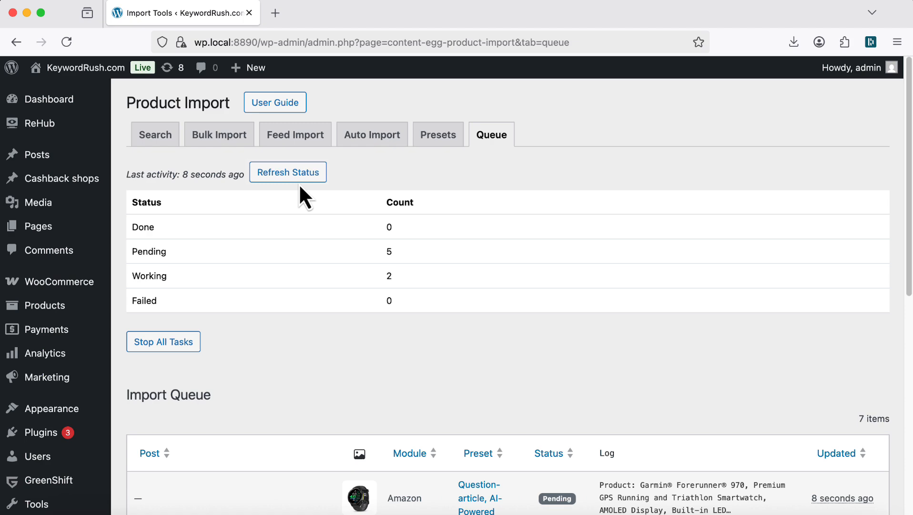
{"action": "scroll", "scroll_direction": "down", "scroll_amount": 3}
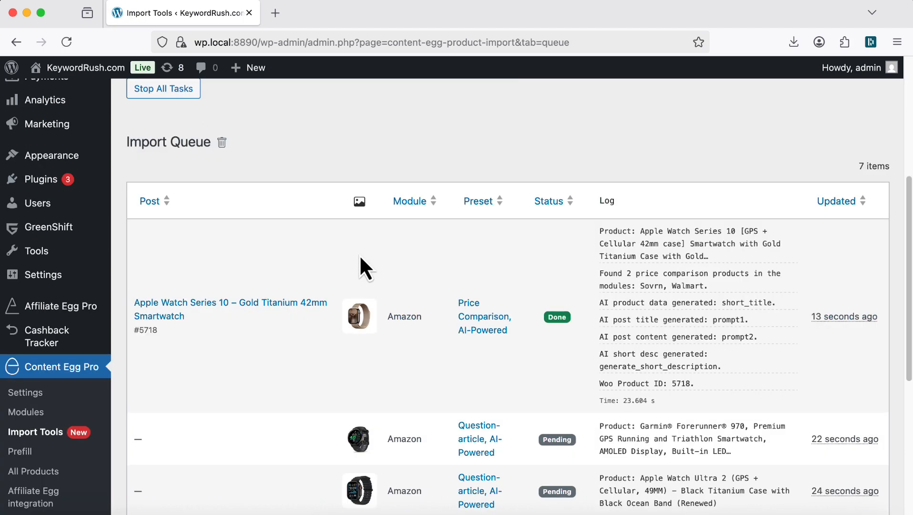
{"action": "mouse_move", "coordinate": [557, 317]}
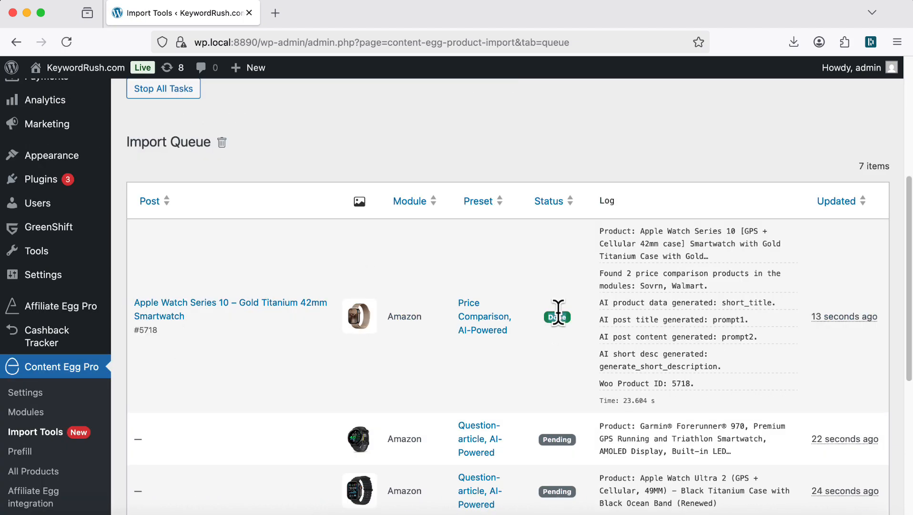
{"action": "right_click", "coordinate": [144, 329]}
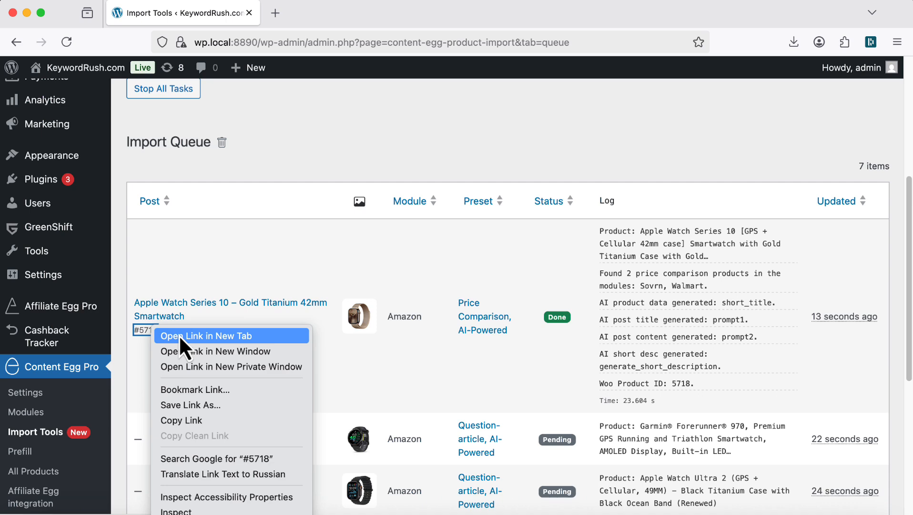
{"action": "left_click", "coordinate": [205, 336]}
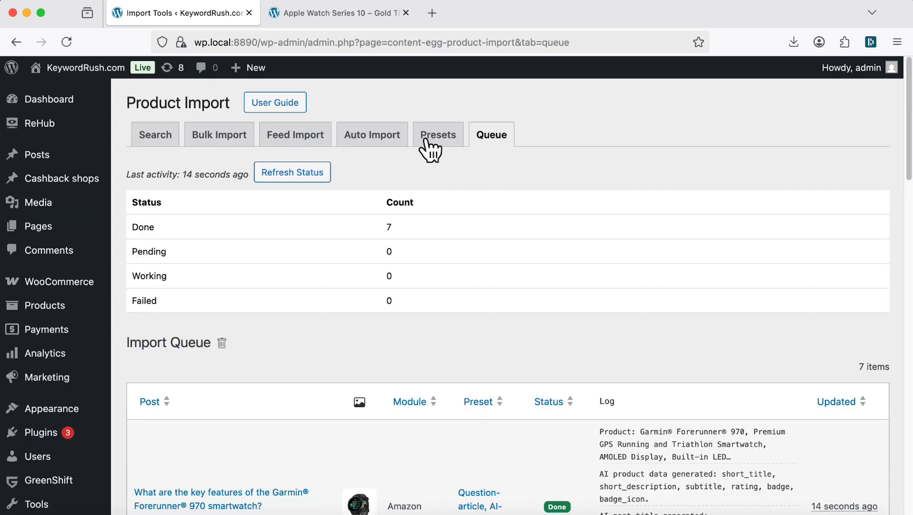
Review the Apple Watch Series 10 page's gallery, price comparison and price history.
{"action": "left_click", "coordinate": [336, 12]}
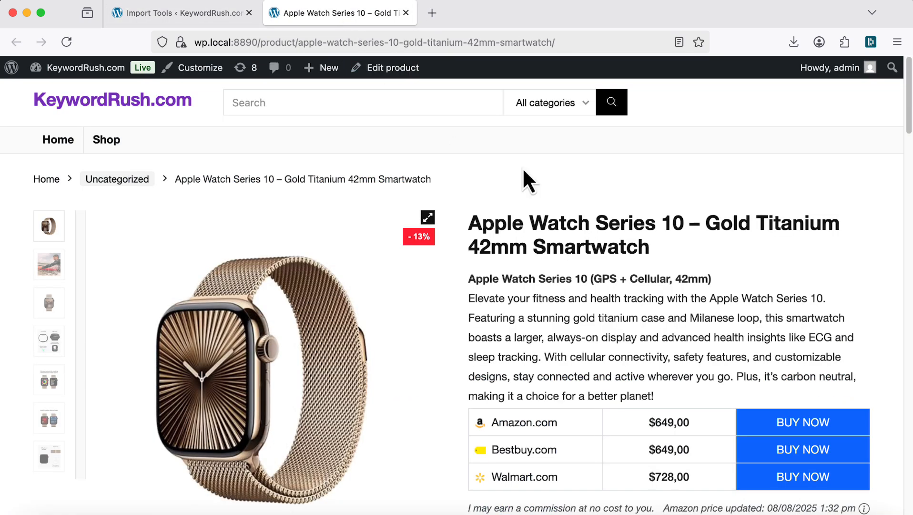
{"action": "mouse_move", "coordinate": [91, 309]}
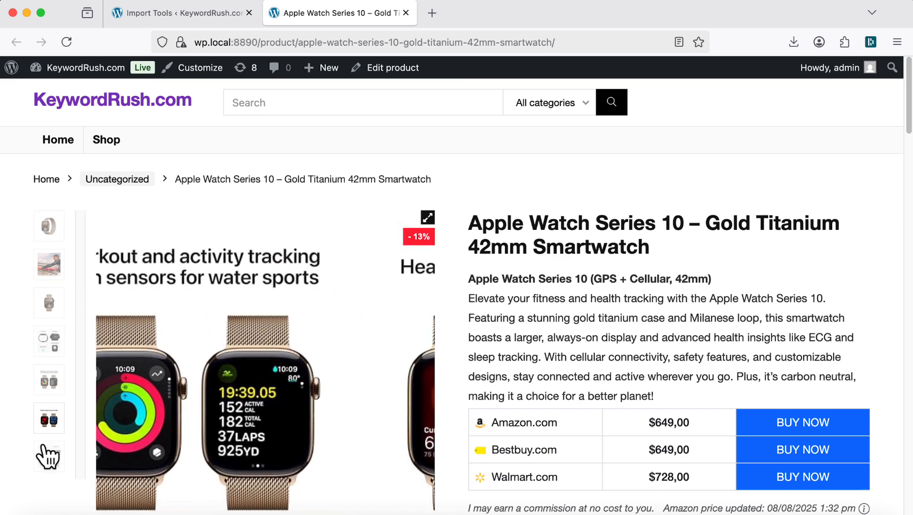
{"action": "left_click", "coordinate": [48, 226]}
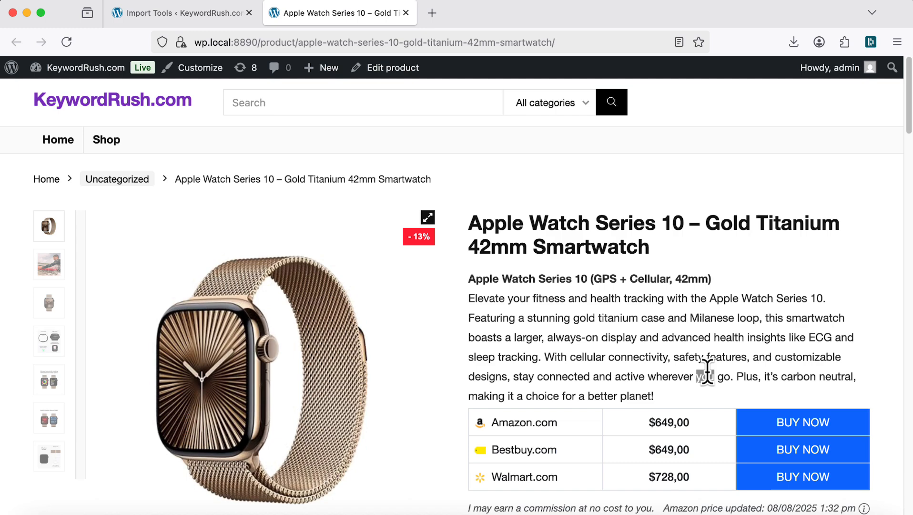
{"action": "scroll", "scroll_direction": "down", "scroll_amount": 3}
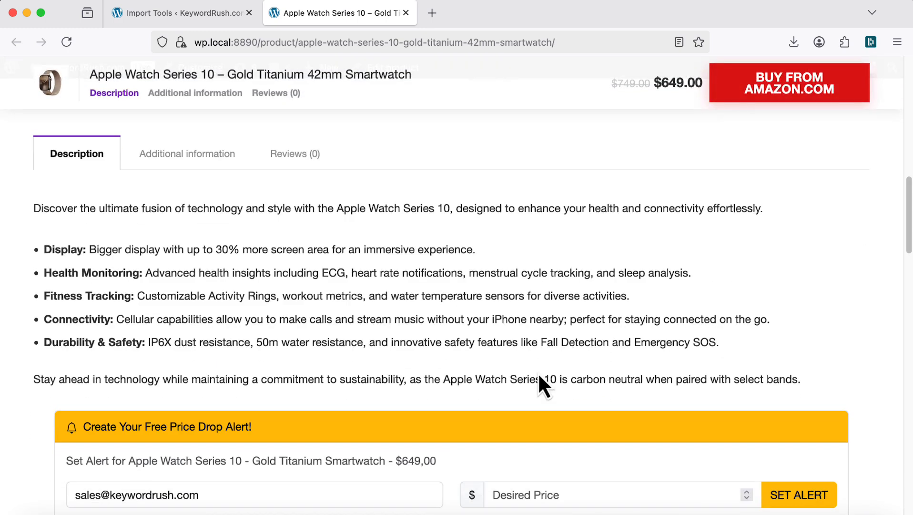
{"action": "scroll", "scroll_direction": "down", "scroll_amount": 3}
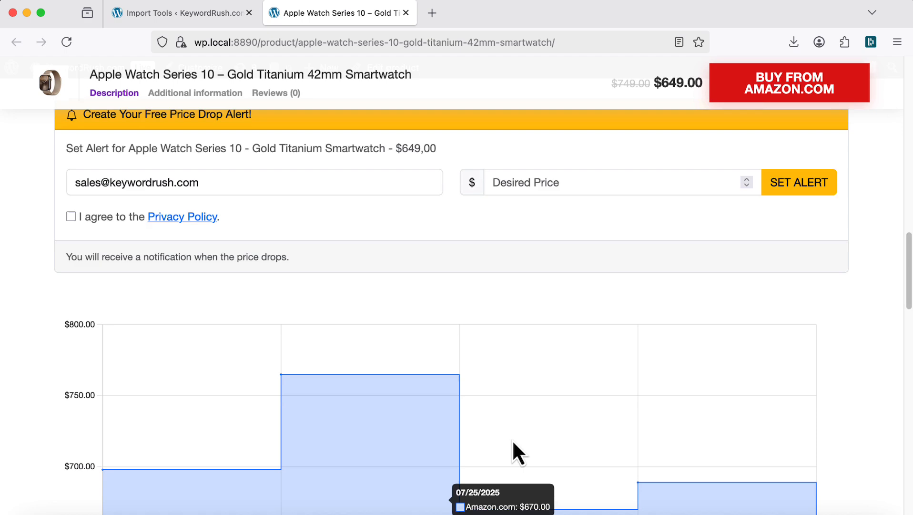
{"action": "scroll", "scroll_direction": "down", "scroll_amount": 3}
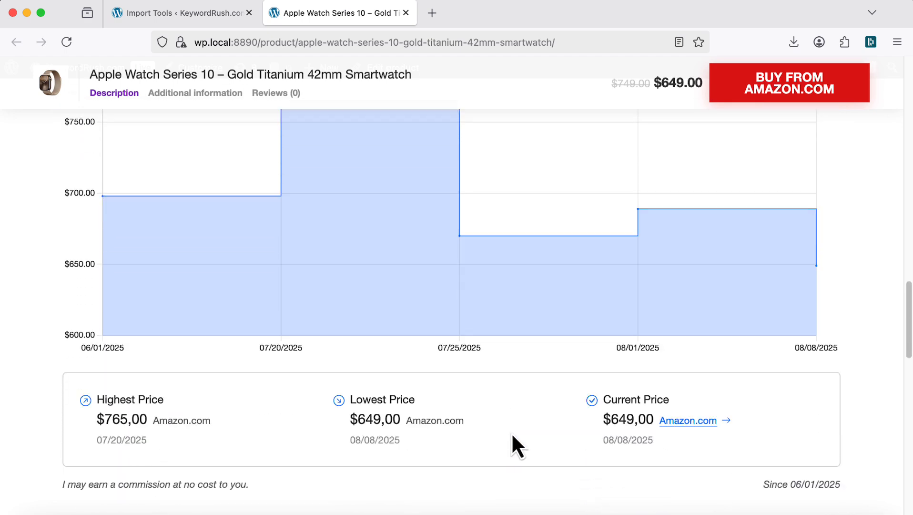
Find the Garmin Instinct 3 Tactical GPS Smartwatch in the import log and open its page.
{"action": "scroll", "scroll_direction": "down", "scroll_amount": 3}
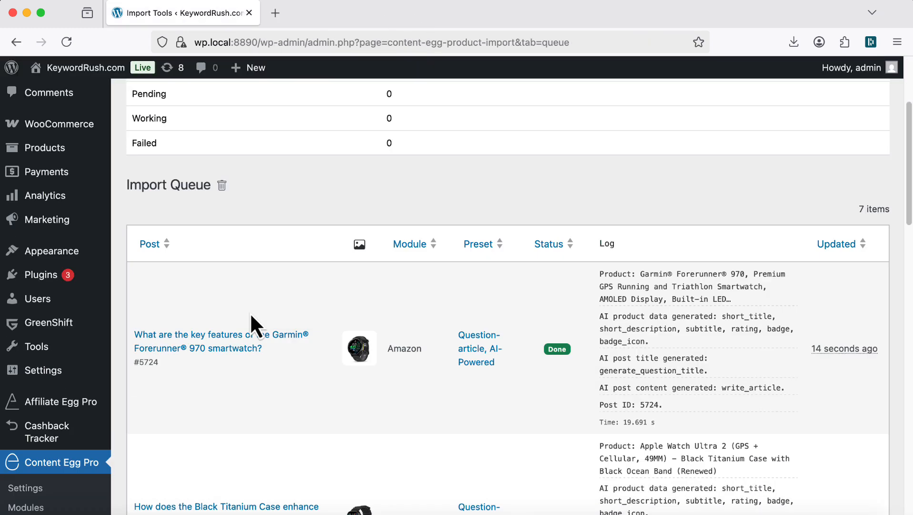
{"action": "scroll", "scroll_direction": "down", "scroll_amount": 3}
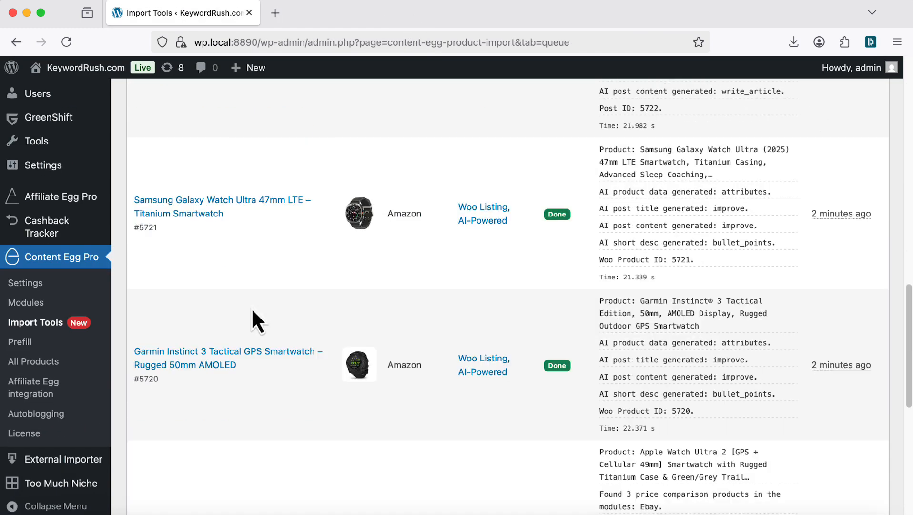
{"action": "left_click", "coordinate": [146, 379]}
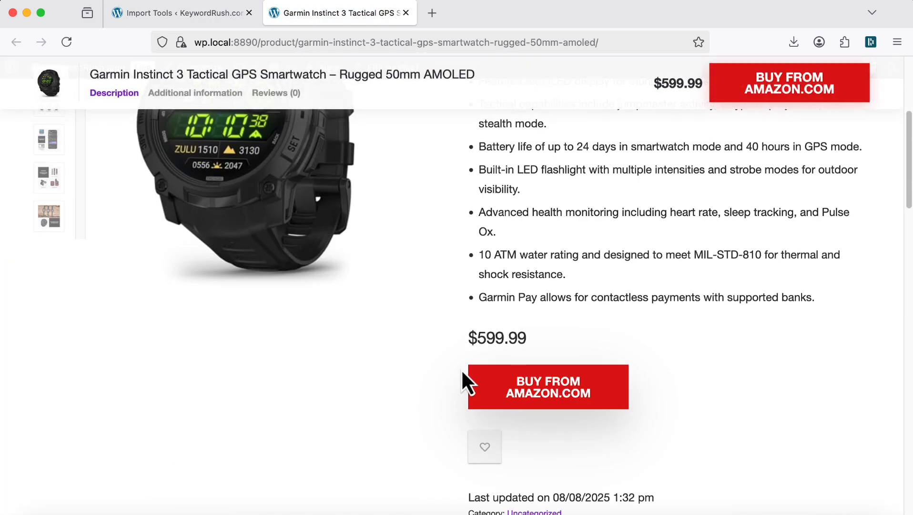
Look over the Garmin Instinct 3 listing, then open article #5722 in a new tab.
{"action": "double_click", "coordinate": [499, 338]}
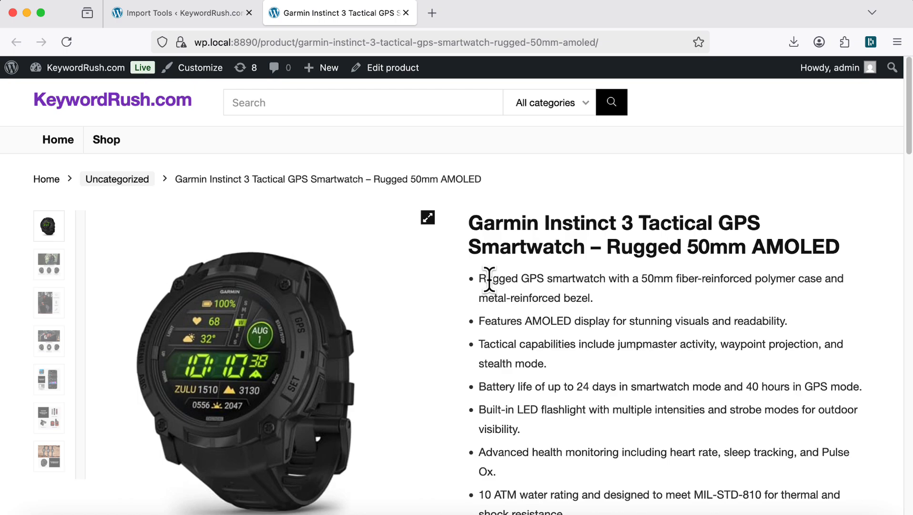
{"action": "scroll", "scroll_direction": "down", "scroll_amount": 3}
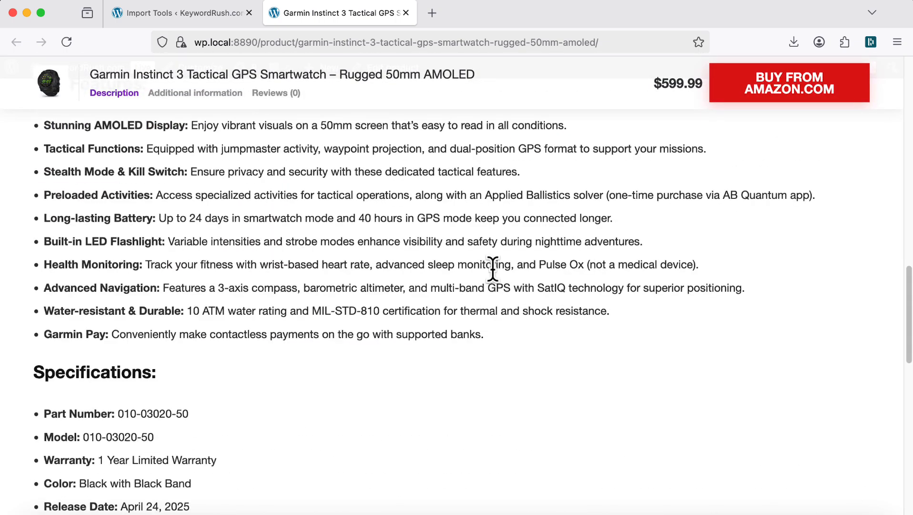
{"action": "scroll", "scroll_direction": "up", "scroll_amount": 3}
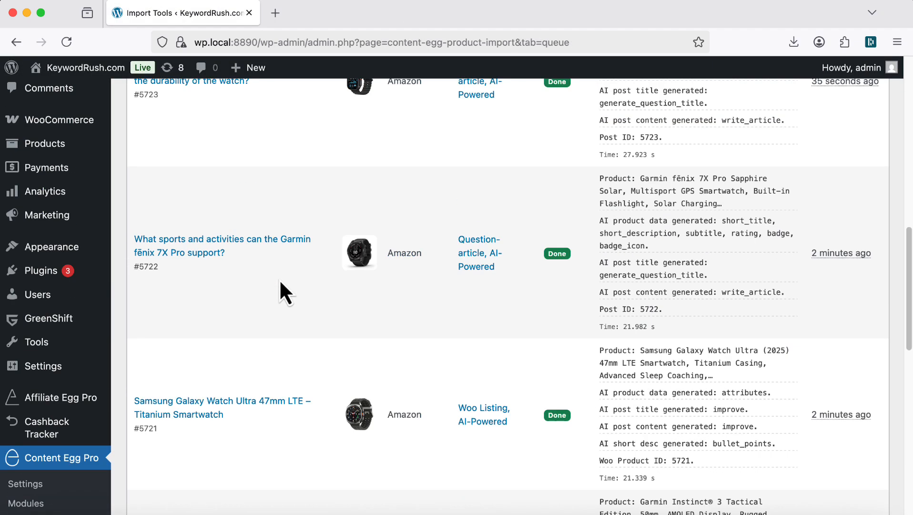
{"action": "right_click", "coordinate": [144, 266]}
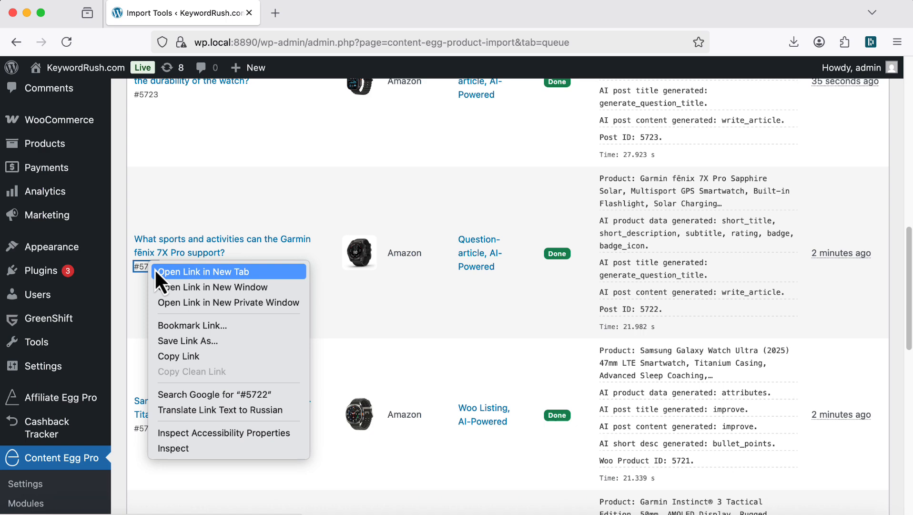
{"action": "left_click", "coordinate": [201, 271]}
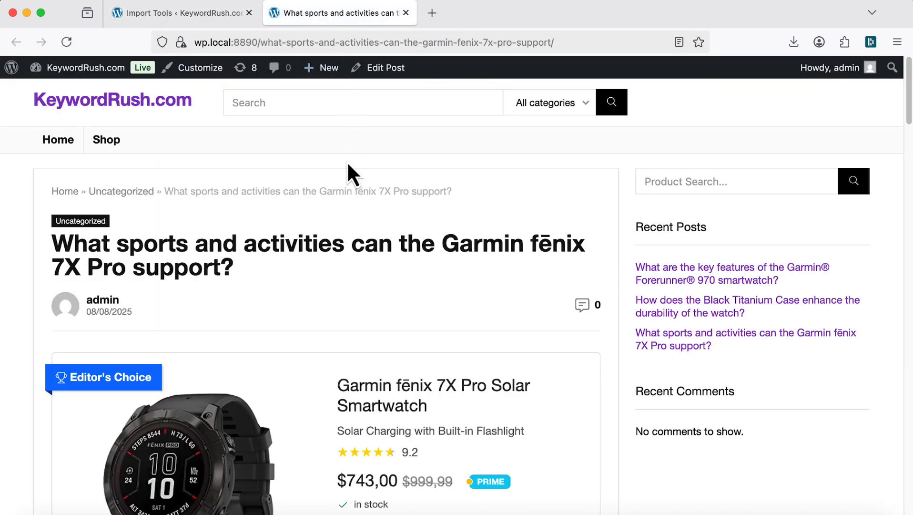
Read the fēnix 7X Pro article, product boxes and Buy Now button, then close it.
{"action": "double_click", "coordinate": [293, 161]}
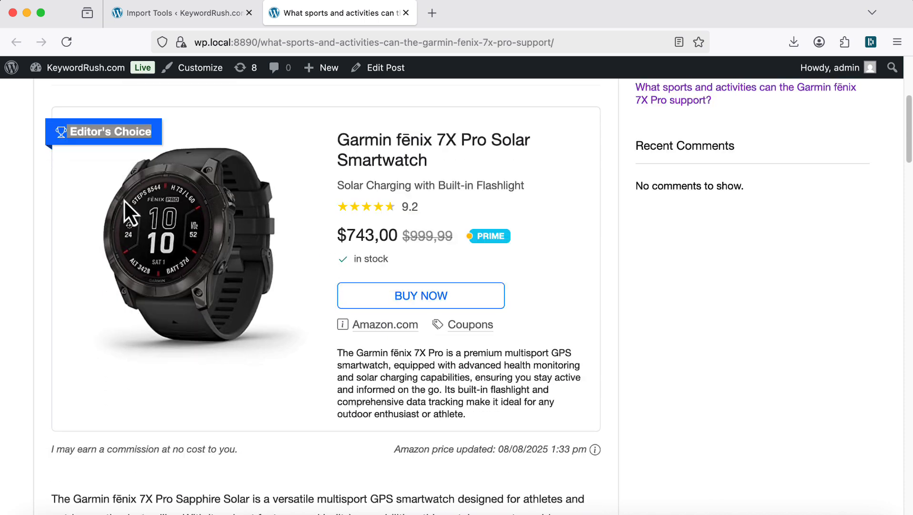
{"action": "scroll", "scroll_direction": "down", "scroll_amount": 3}
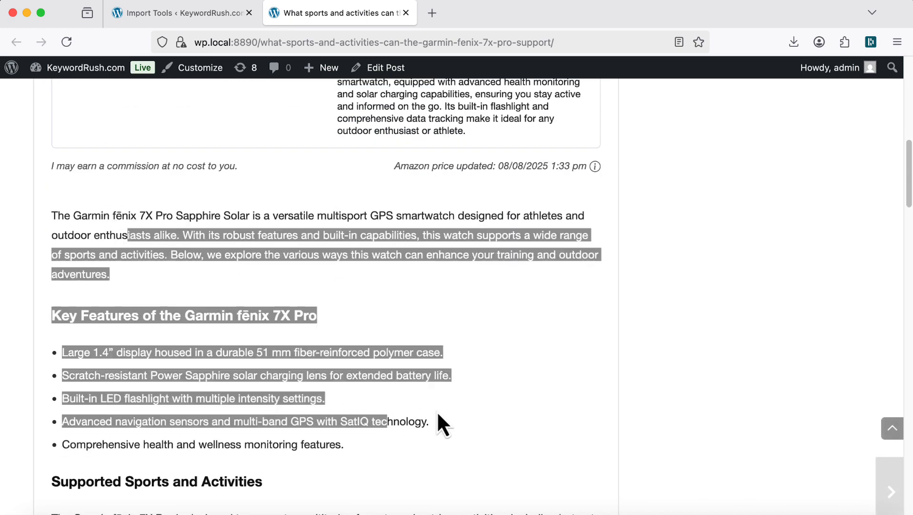
{"action": "scroll", "scroll_direction": "down", "scroll_amount": 3}
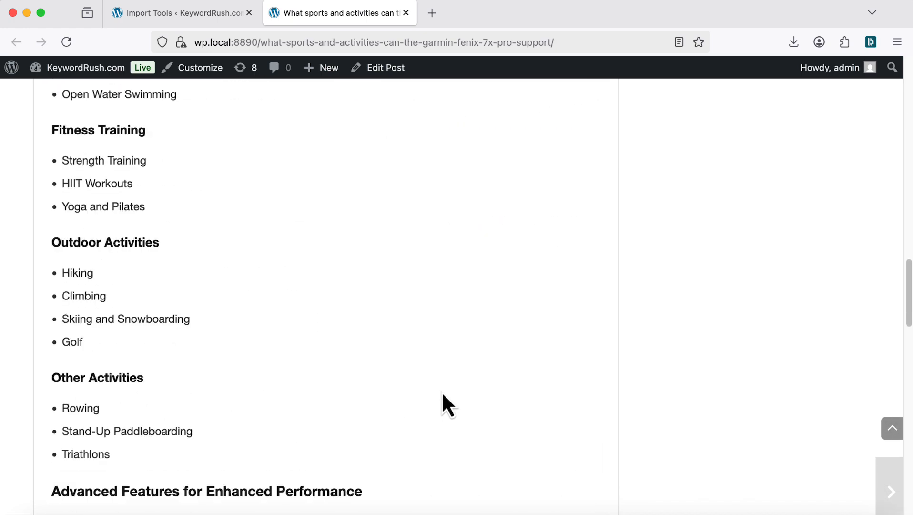
{"action": "scroll", "scroll_direction": "down", "scroll_amount": 3}
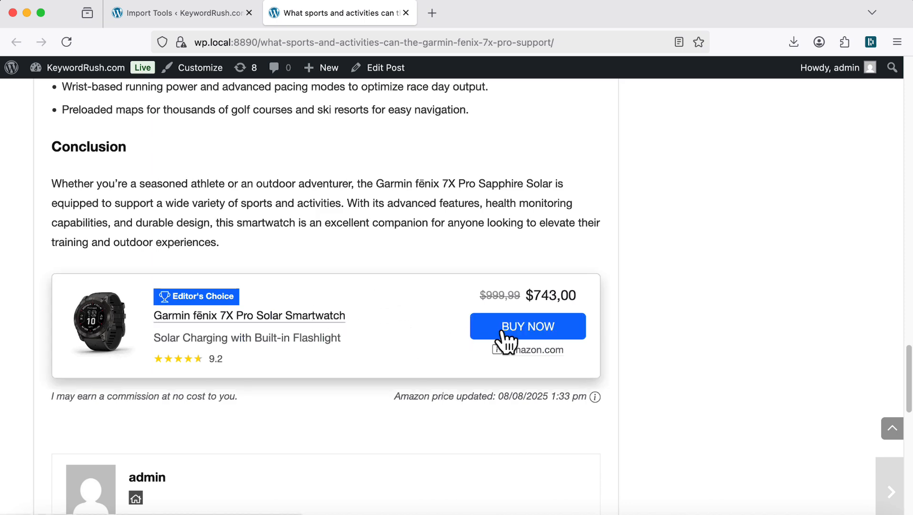
{"action": "left_click", "coordinate": [526, 325]}
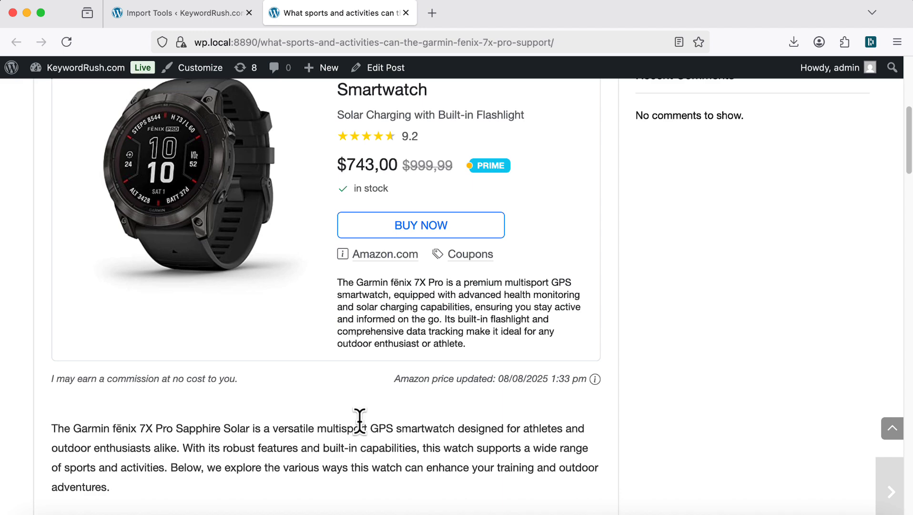
{"action": "left_click", "coordinate": [183, 13]}
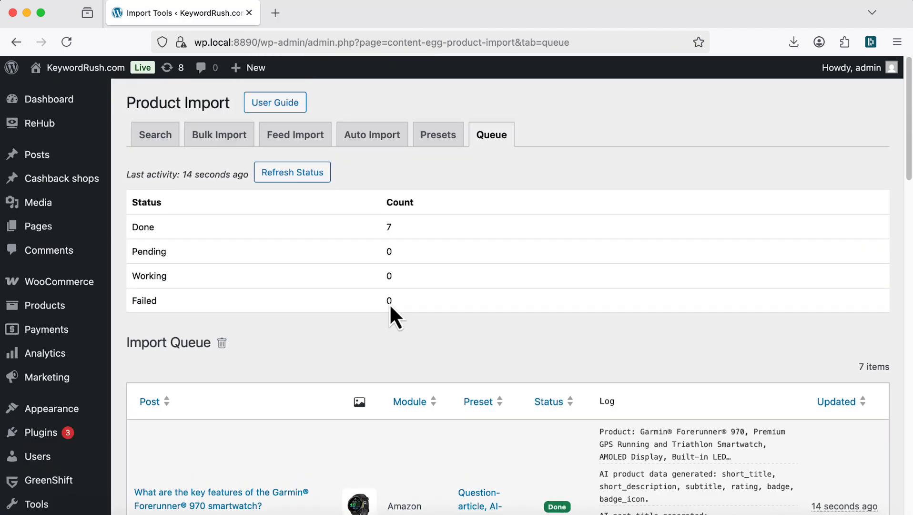
Open the Price Comparison, AI-Powered preset and keep post type Woo Product.
{"action": "left_click", "coordinate": [437, 135]}
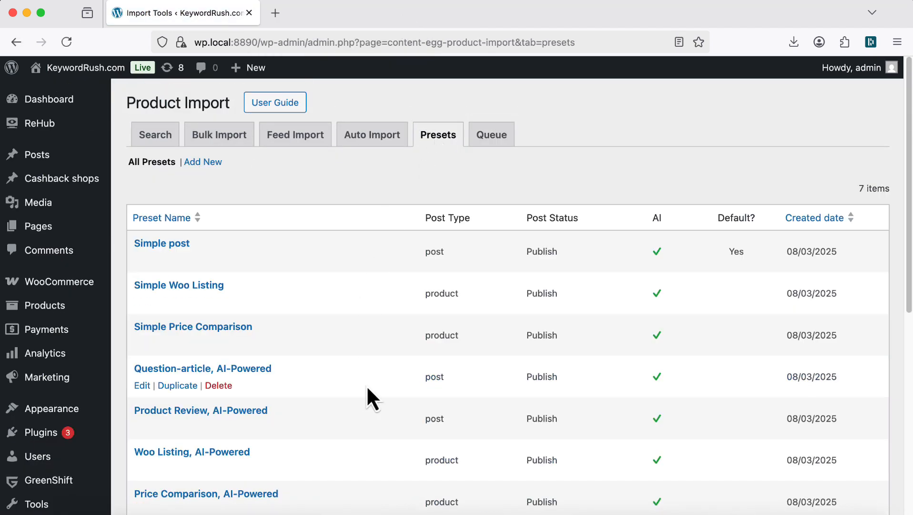
{"action": "scroll", "scroll_direction": "down", "scroll_amount": 3}
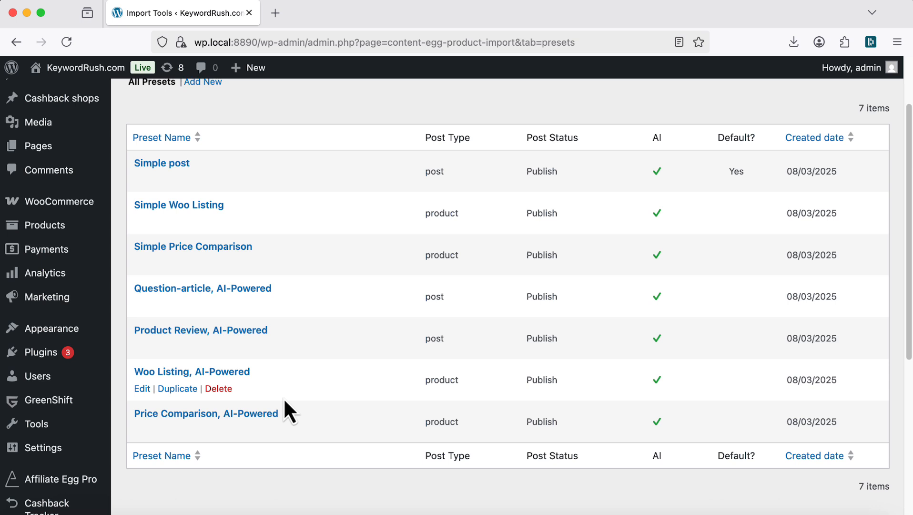
{"action": "left_click", "coordinate": [207, 413]}
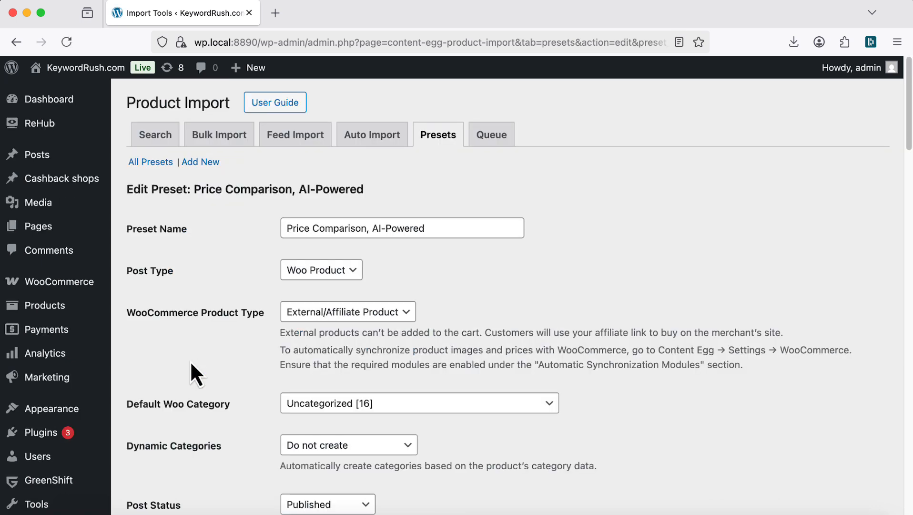
{"action": "left_click", "coordinate": [321, 269]}
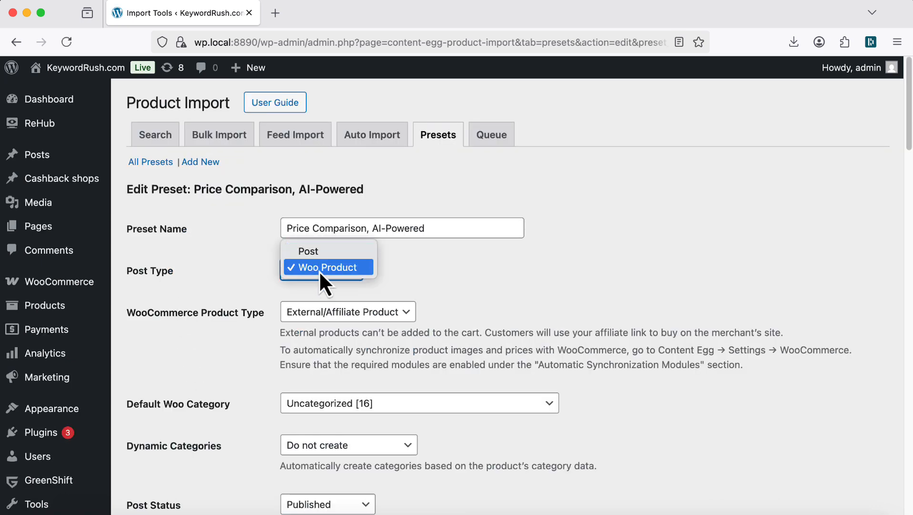
{"action": "left_click", "coordinate": [327, 266]}
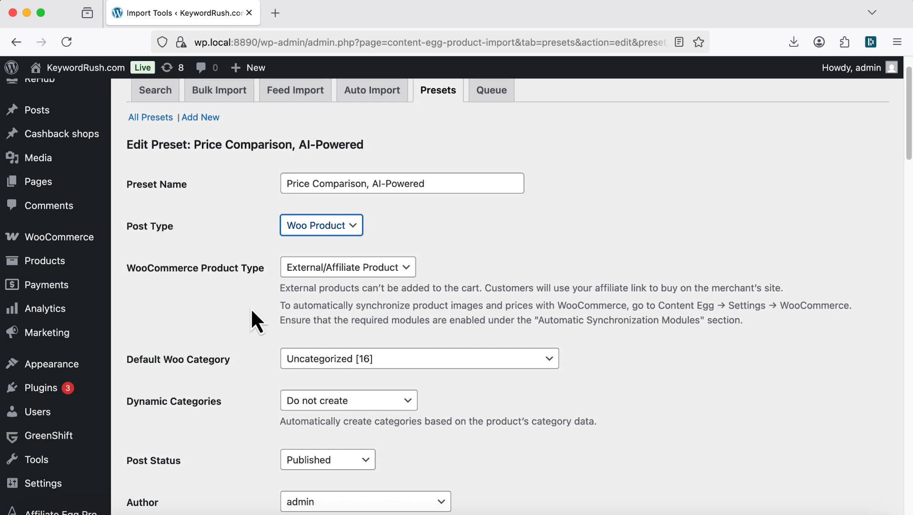
Tick Generate Rating, Generate Badge and Generate Attributes in the preset.
{"action": "scroll", "scroll_direction": "down", "scroll_amount": 3}
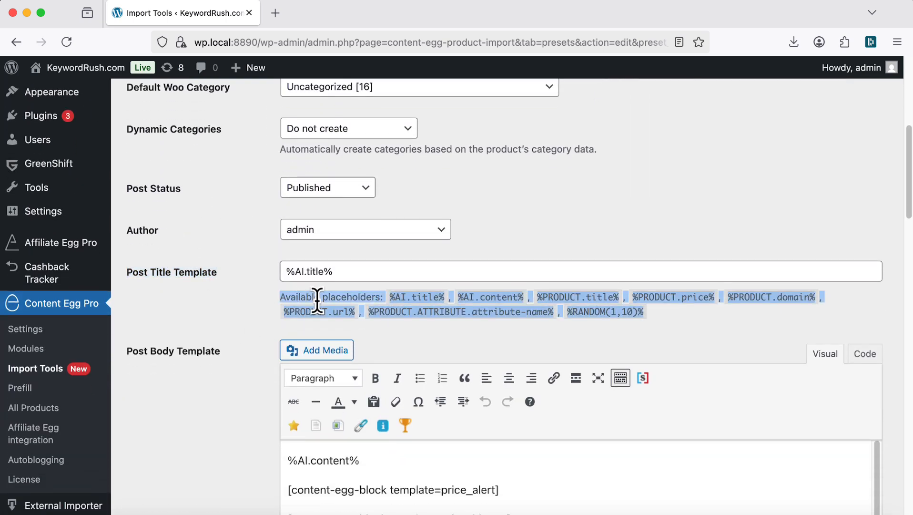
{"action": "scroll", "scroll_direction": "down", "scroll_amount": 3}
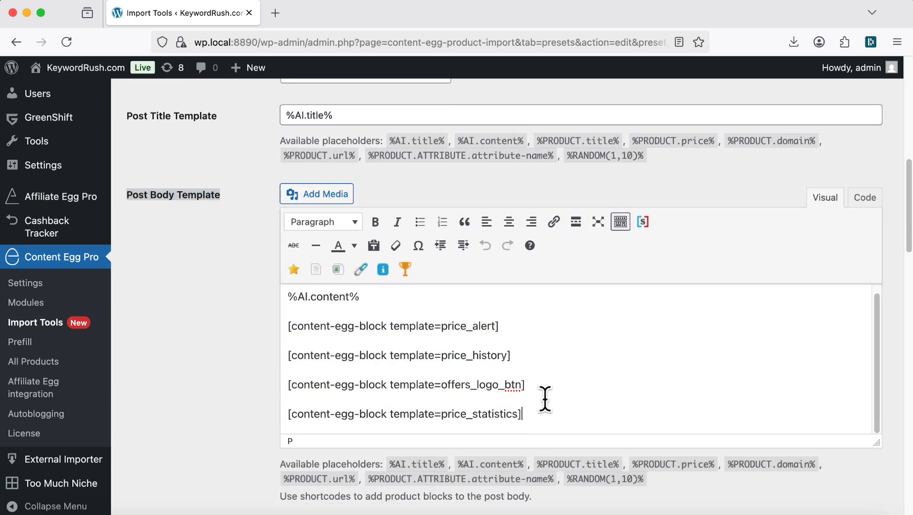
{"action": "scroll", "scroll_direction": "down", "scroll_amount": 3}
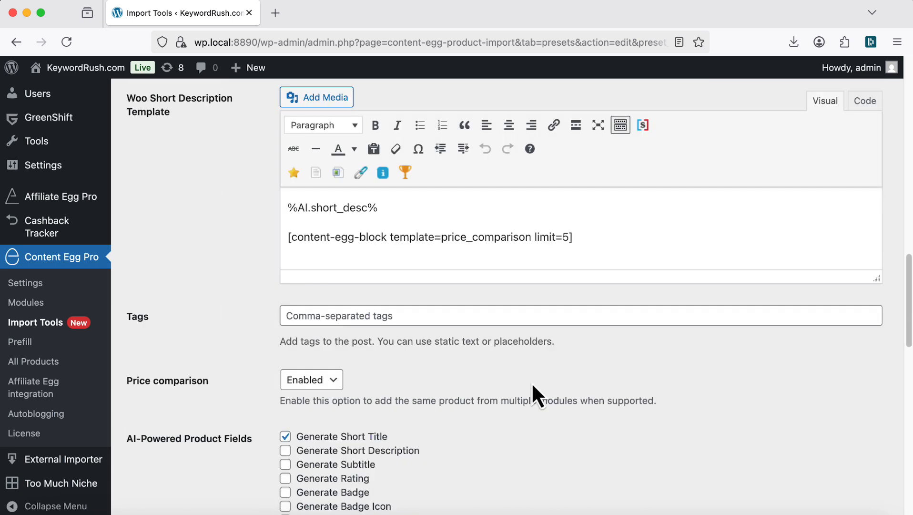
{"action": "left_click", "coordinate": [311, 380]}
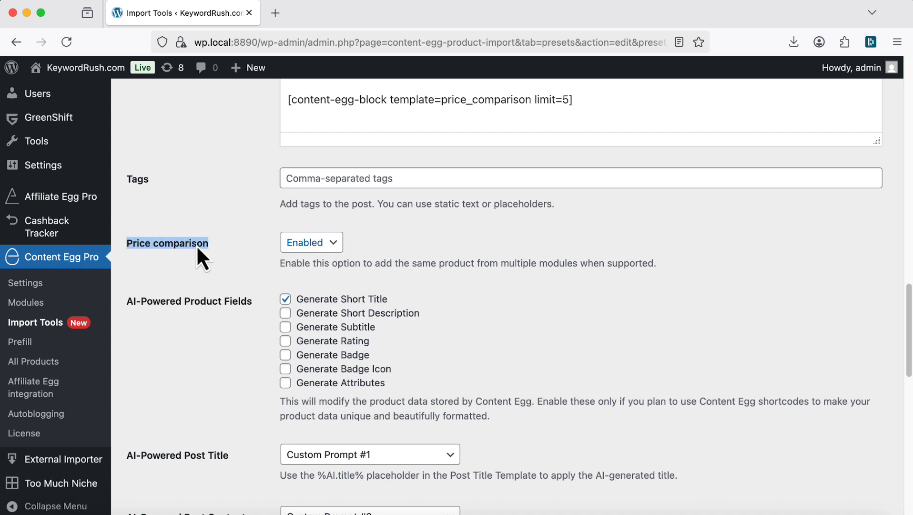
{"action": "scroll", "scroll_direction": "down", "scroll_amount": 3}
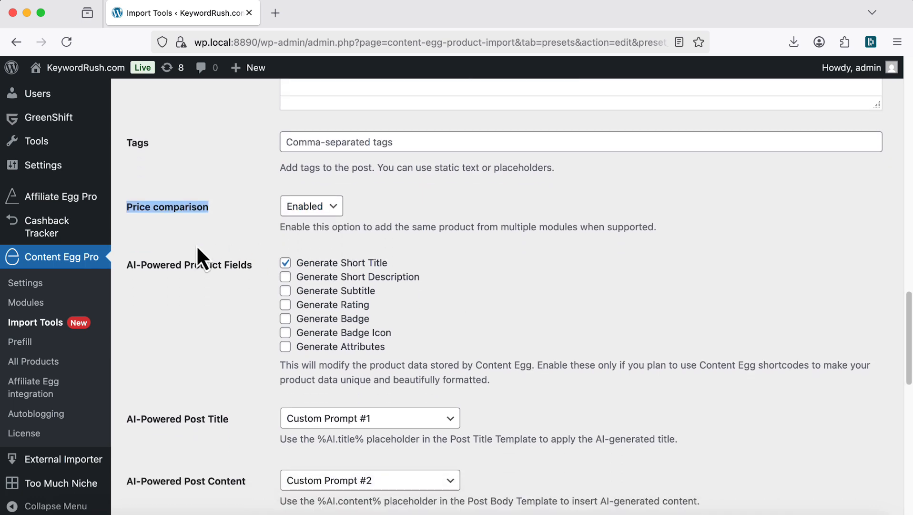
{"action": "scroll", "scroll_direction": "down", "scroll_amount": 3}
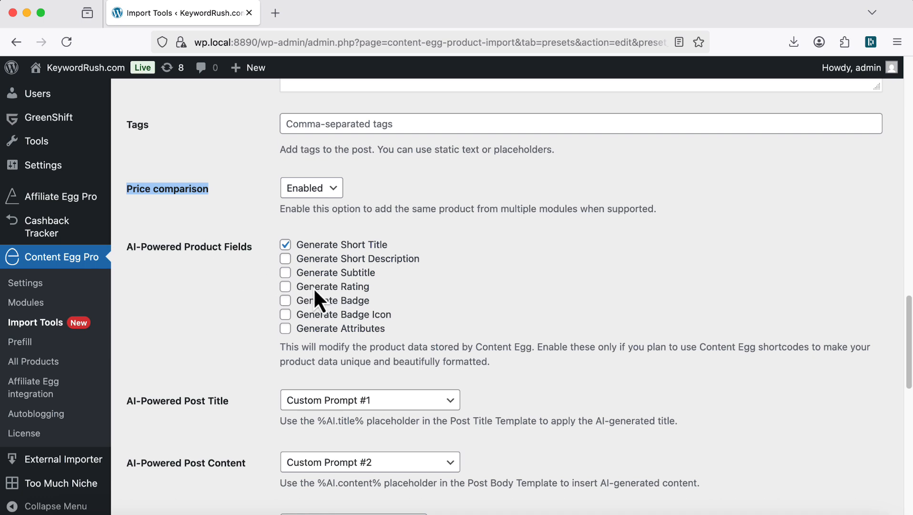
{"action": "left_click", "coordinate": [285, 285]}
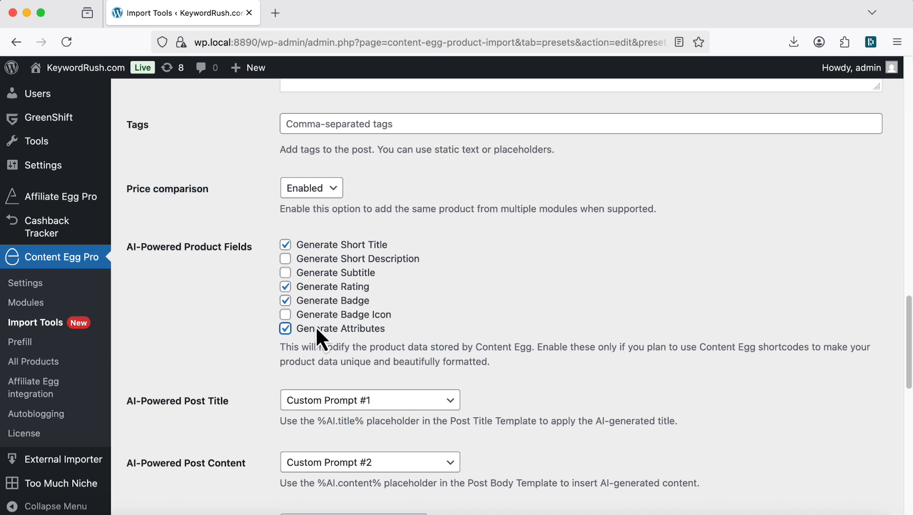
{"action": "scroll", "scroll_direction": "down", "scroll_amount": 3}
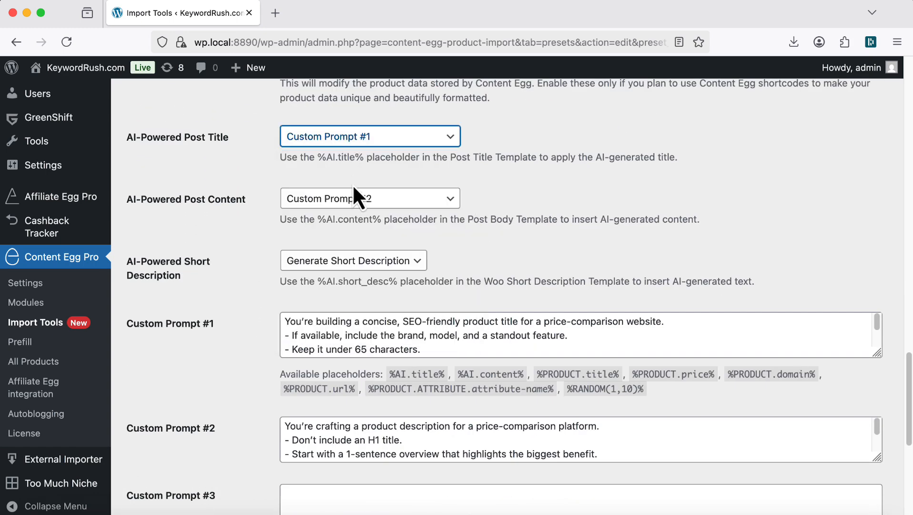
Check the AI post content options and prompts, then toggle 'Skip import if product already exists'.
{"action": "left_click", "coordinate": [370, 198]}
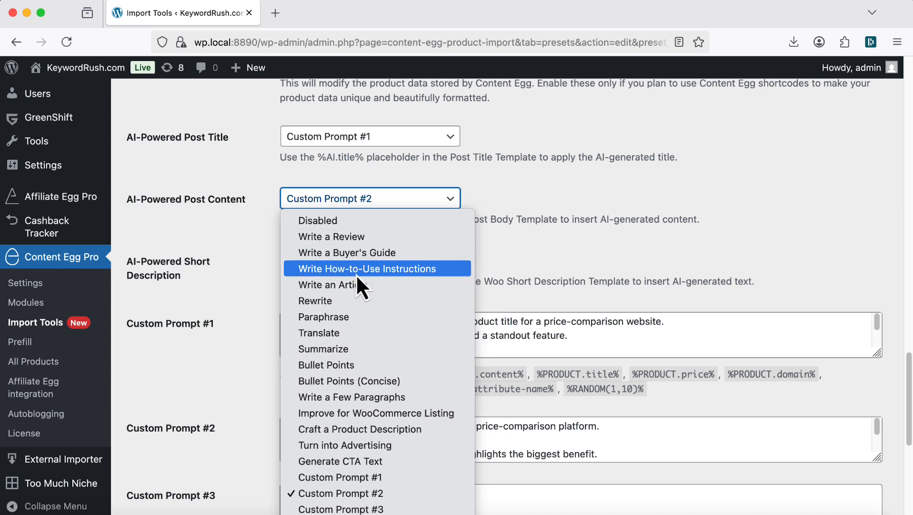
{"action": "mouse_move", "coordinate": [378, 493]}
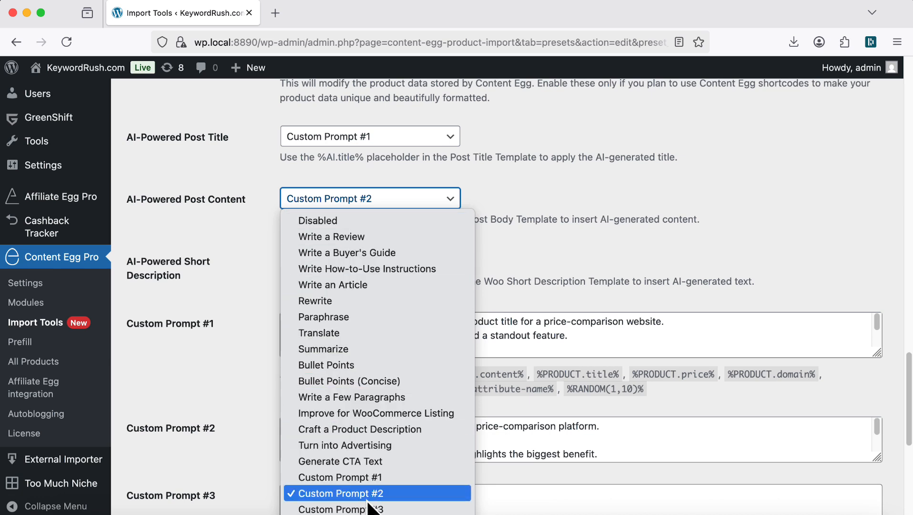
{"action": "mouse_move", "coordinate": [378, 252]}
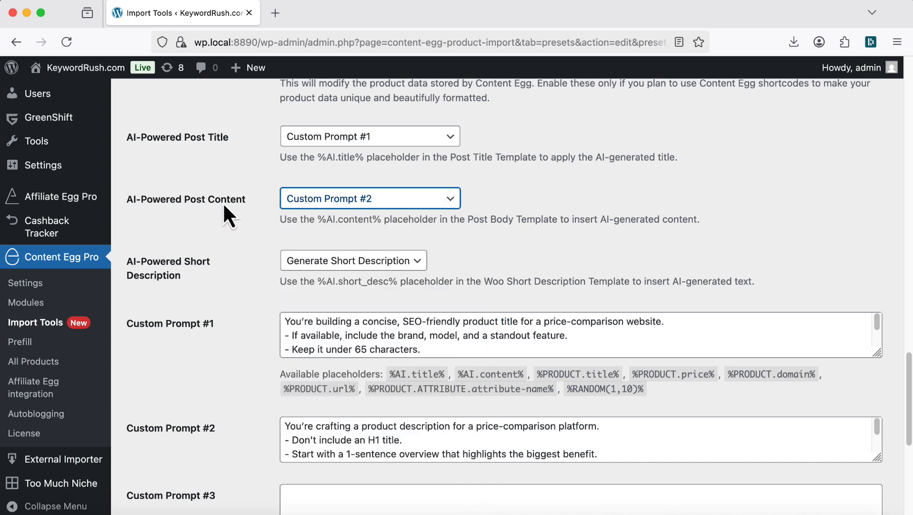
{"action": "scroll", "scroll_direction": "down", "scroll_amount": 3}
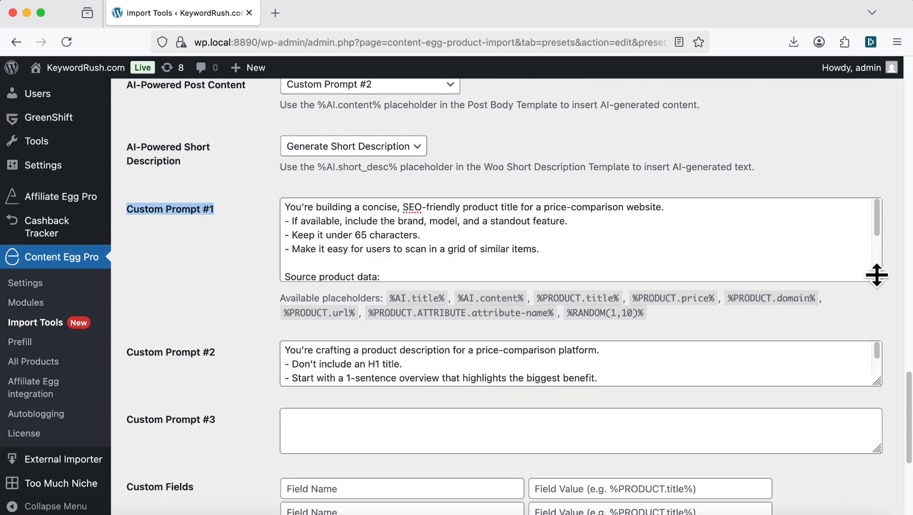
{"action": "scroll", "scroll_direction": "down", "scroll_amount": 3}
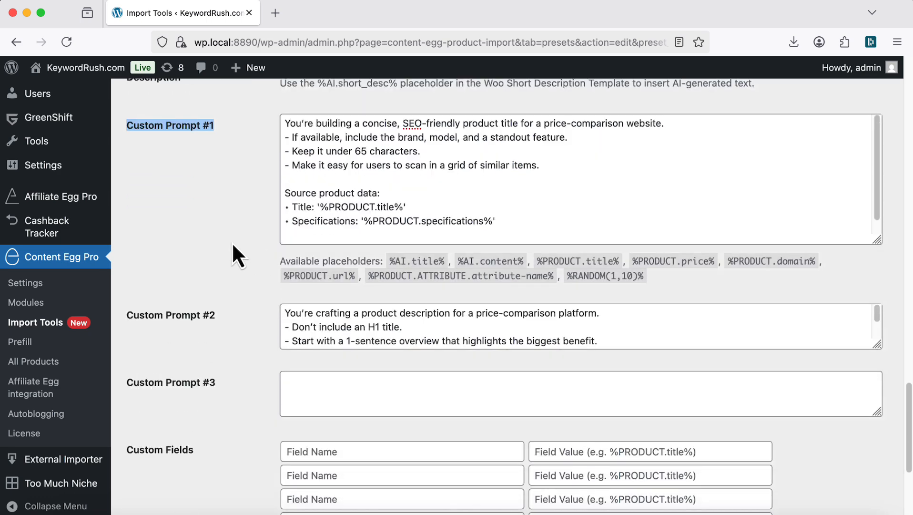
{"action": "scroll", "scroll_direction": "down", "scroll_amount": 3}
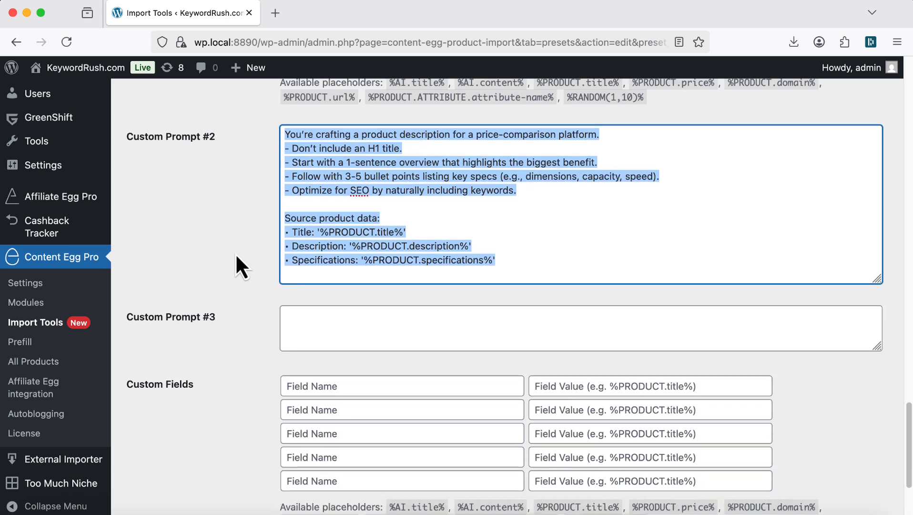
{"action": "scroll", "scroll_direction": "down", "scroll_amount": 3}
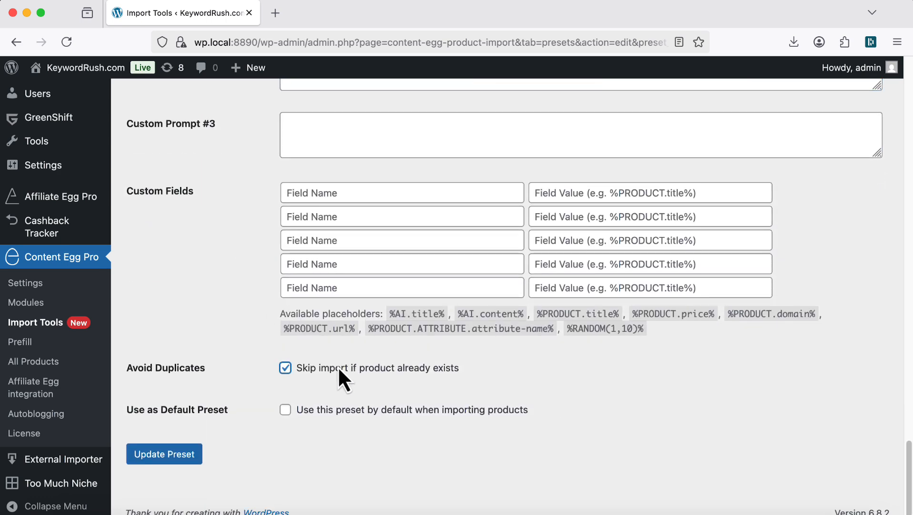
{"action": "left_click", "coordinate": [285, 368]}
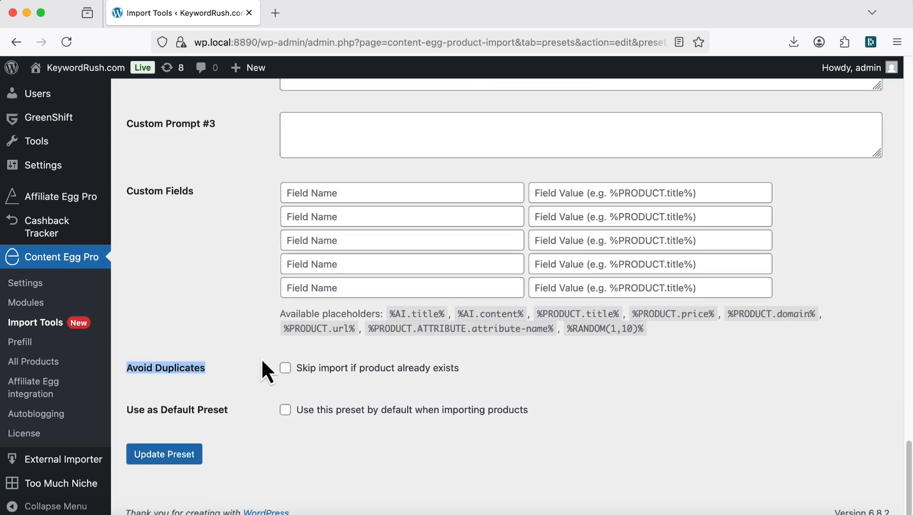
{"action": "left_click", "coordinate": [285, 367]}
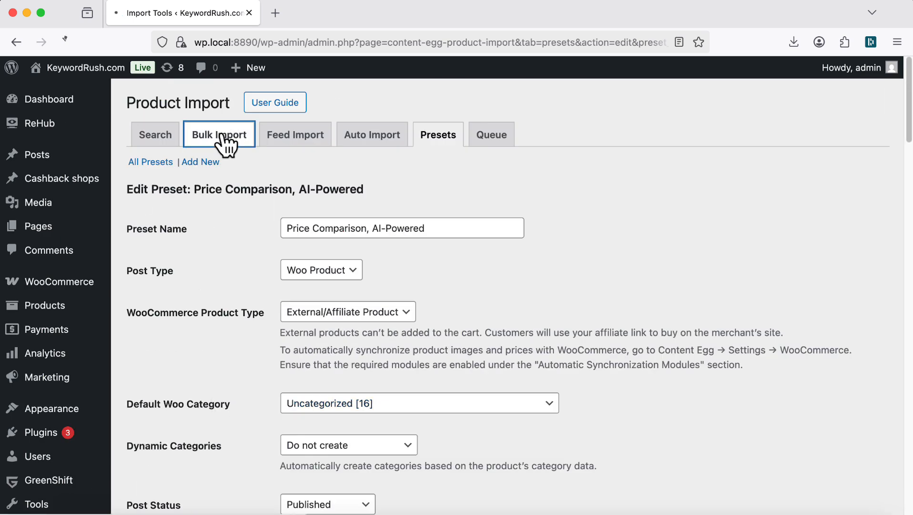
Bulk-import ten Amazon URLs using the Product Review, AI-Powered preset.
{"action": "left_click", "coordinate": [219, 134]}
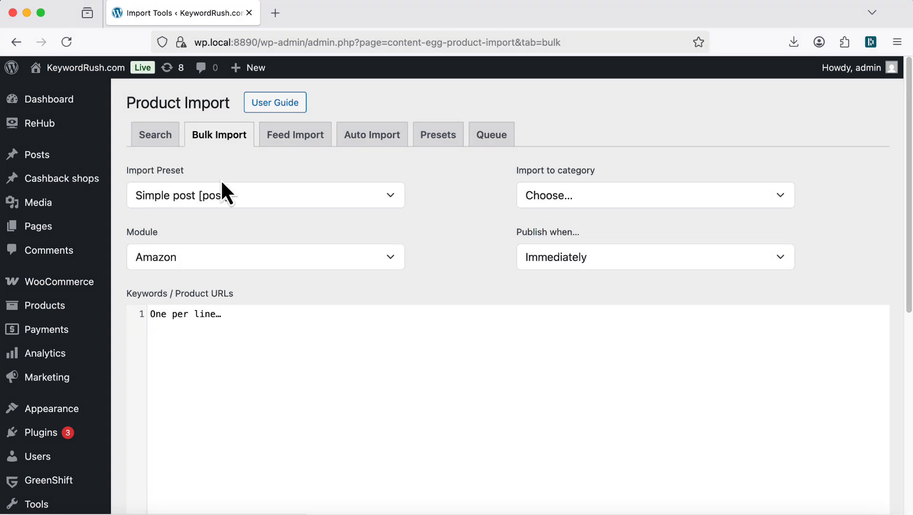
{"action": "left_click", "coordinate": [265, 195]}
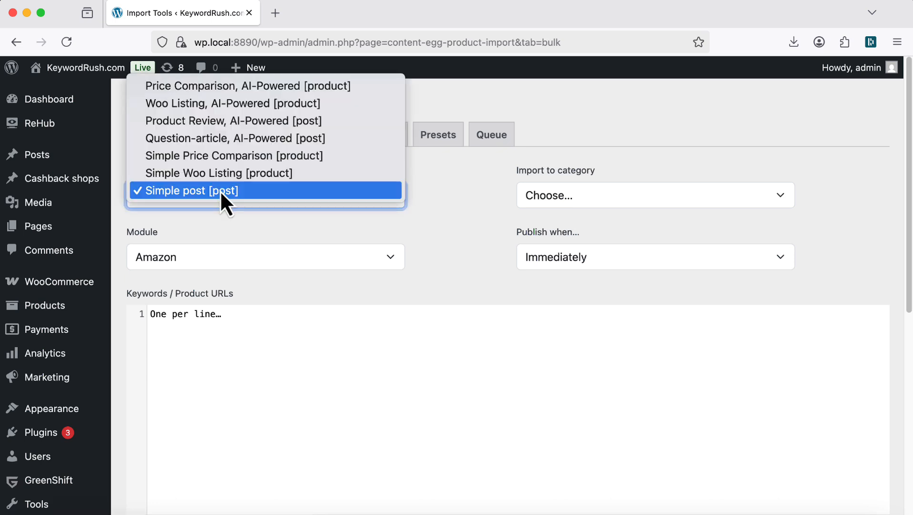
{"action": "left_click", "coordinate": [233, 120]}
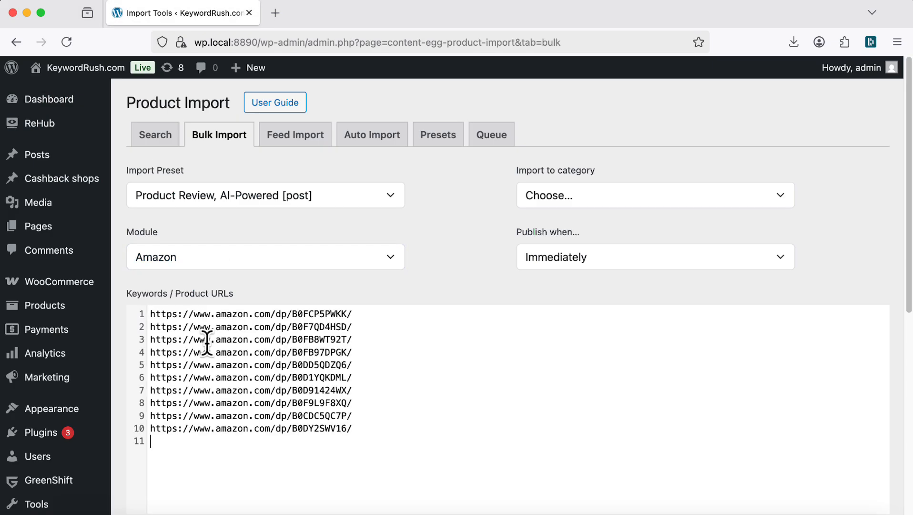
{"action": "left_click", "coordinate": [653, 256]}
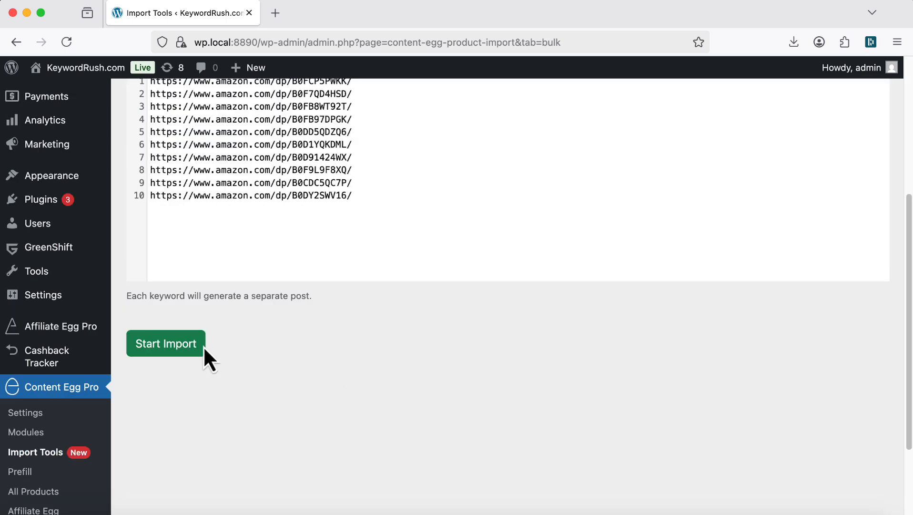
{"action": "left_click", "coordinate": [166, 343]}
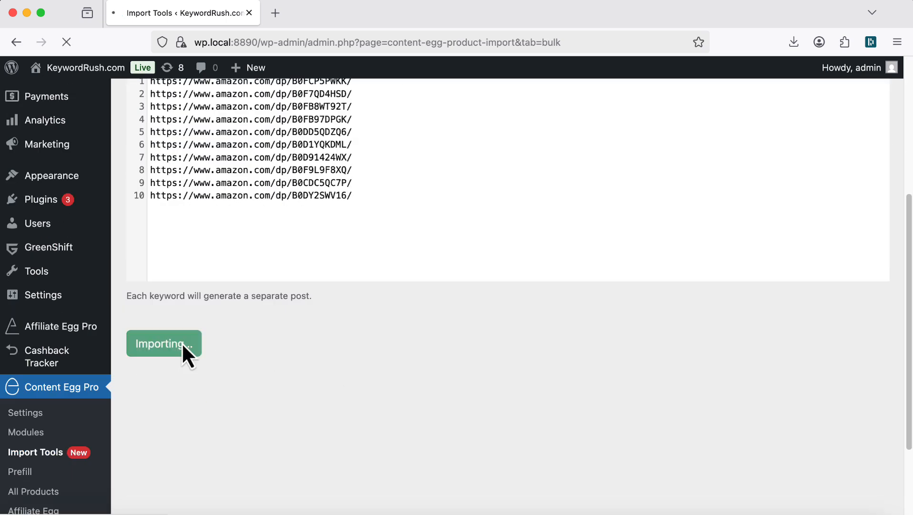
View the new Samsung Galaxy Watch review post, then close its tab.
{"action": "left_click", "coordinate": [164, 344]}
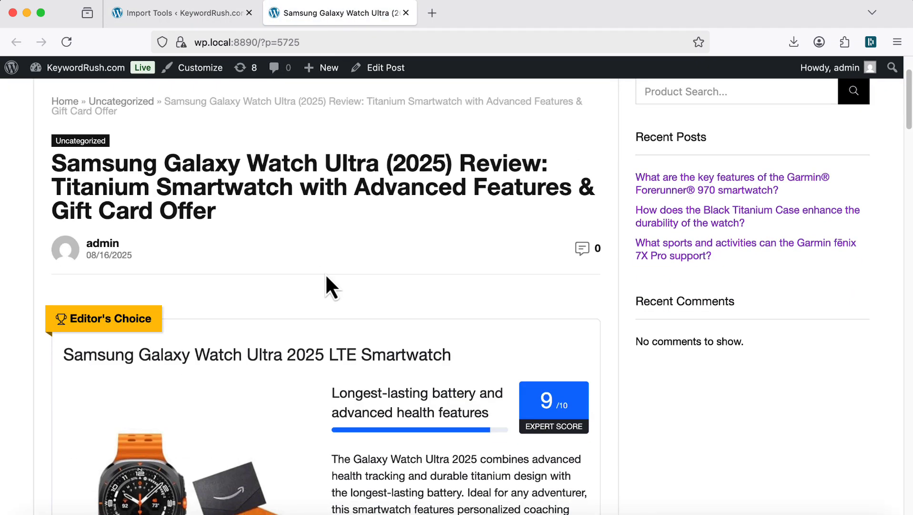
{"action": "scroll", "scroll_direction": "down", "scroll_amount": 3}
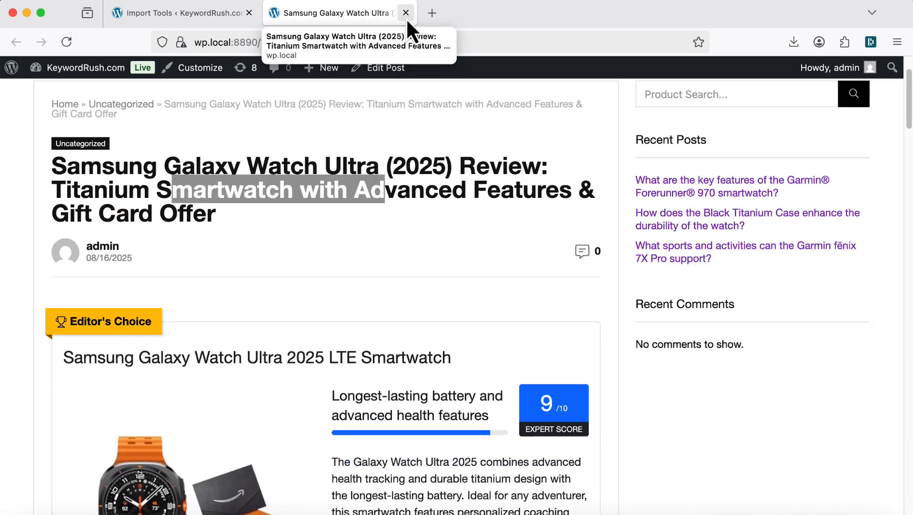
{"action": "left_click", "coordinate": [406, 12]}
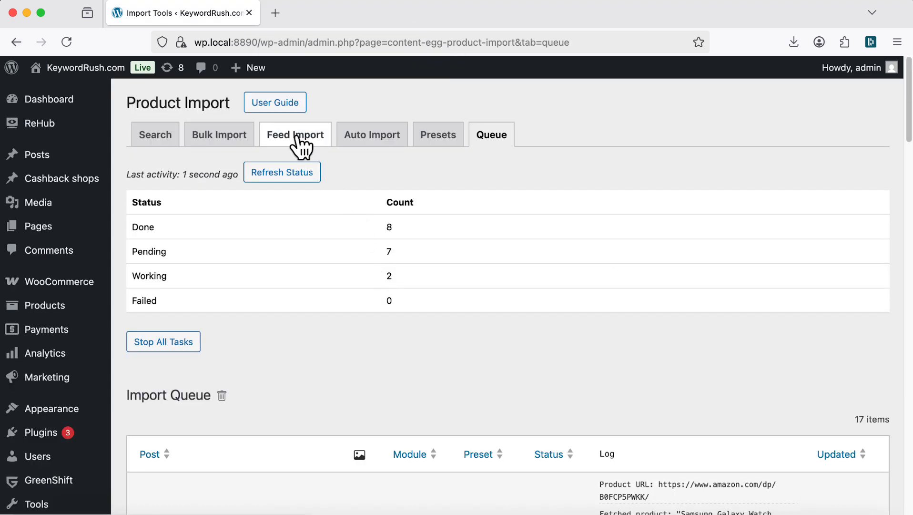
View the four ready feeds under Feed Import, then switch to Auto Import rules.
{"action": "left_click", "coordinate": [295, 134]}
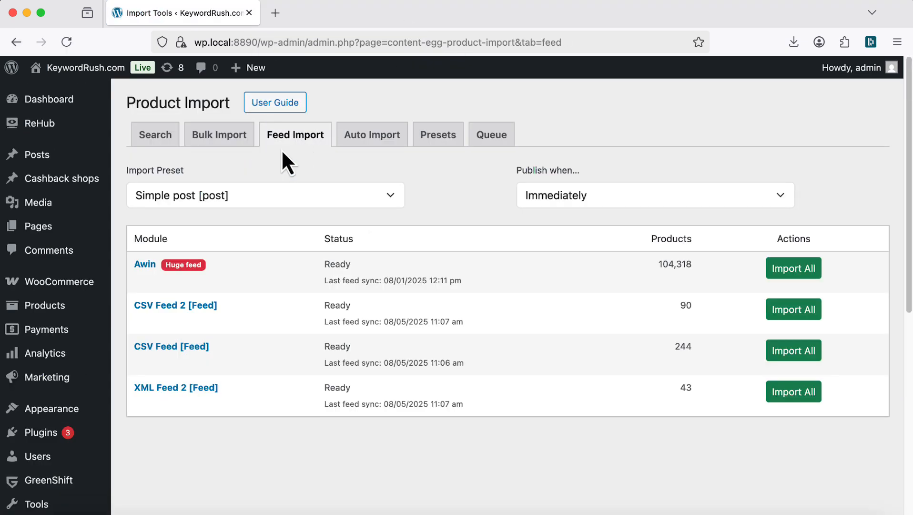
{"action": "mouse_move", "coordinate": [452, 198]}
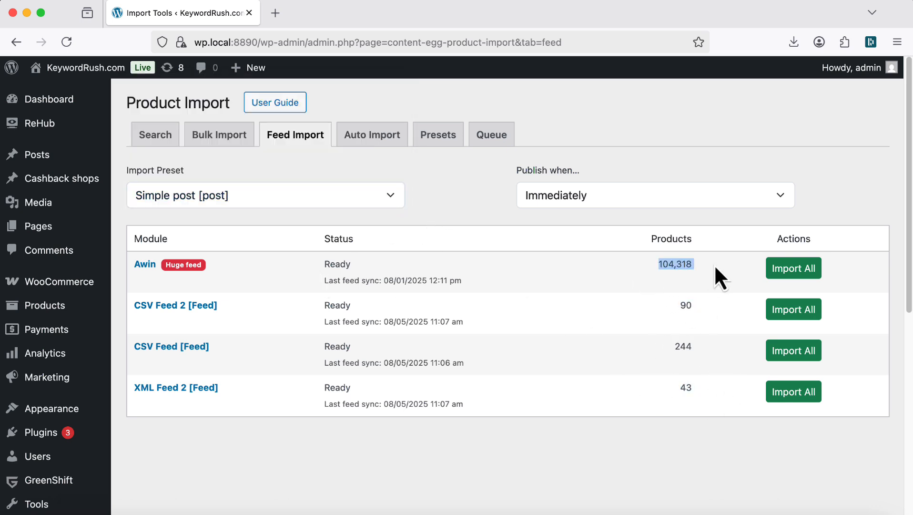
{"action": "mouse_move", "coordinate": [801, 355]}
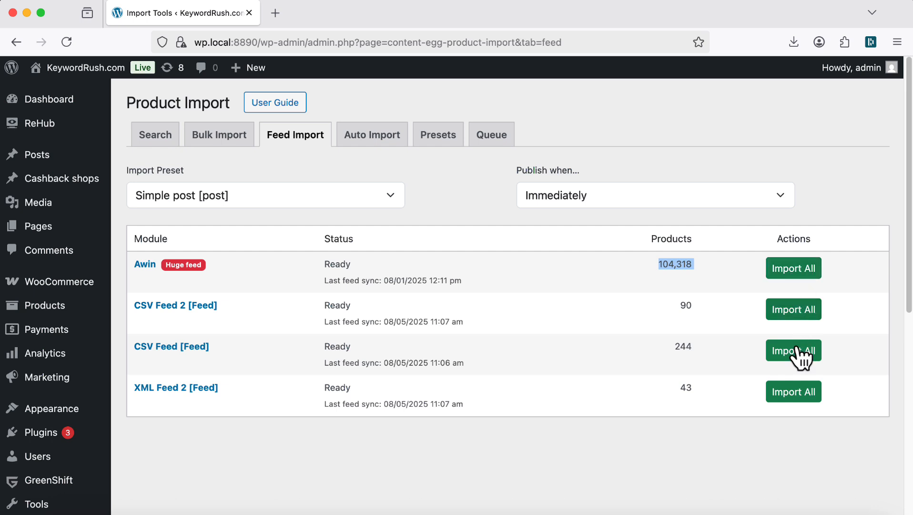
{"action": "mouse_move", "coordinate": [701, 278]}
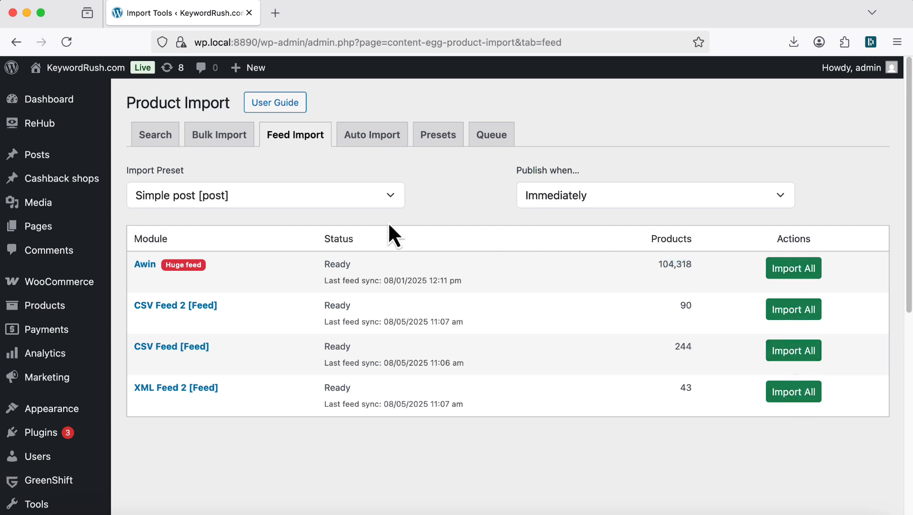
{"action": "left_click", "coordinate": [372, 134]}
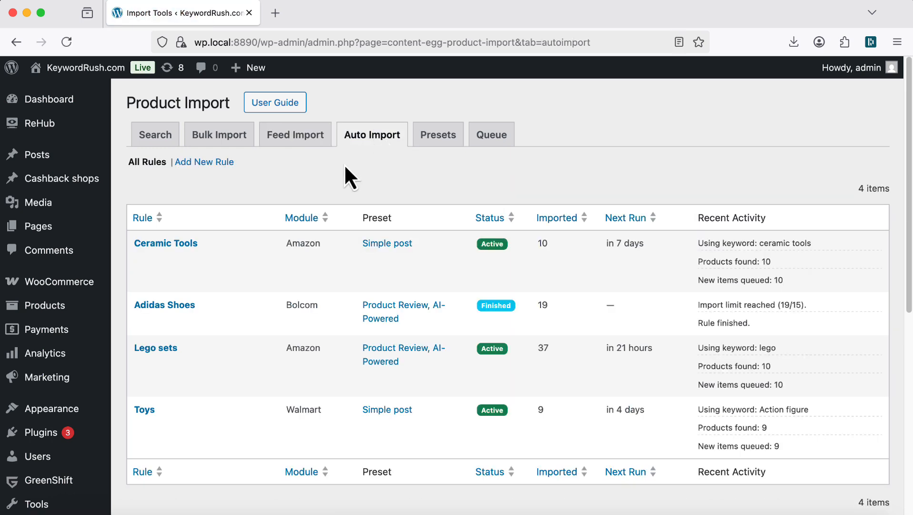
{"action": "mouse_move", "coordinate": [203, 161]}
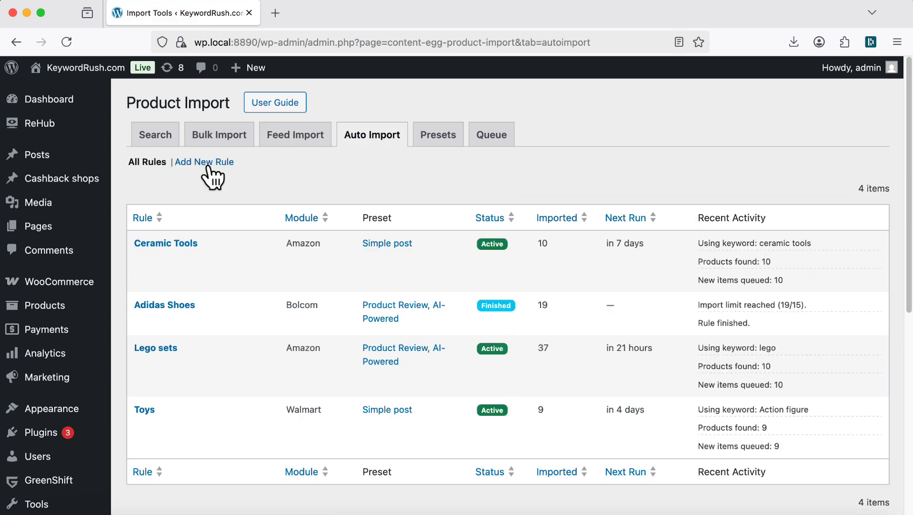
Start a new 'smart watches' rule using the Simple post preset, running daily.
{"action": "left_click", "coordinate": [203, 161]}
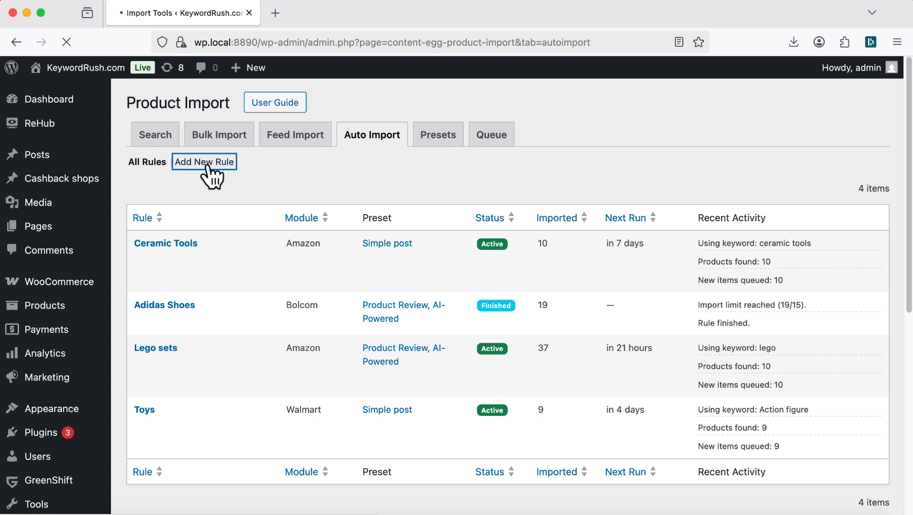
{"action": "left_click", "coordinate": [204, 161]}
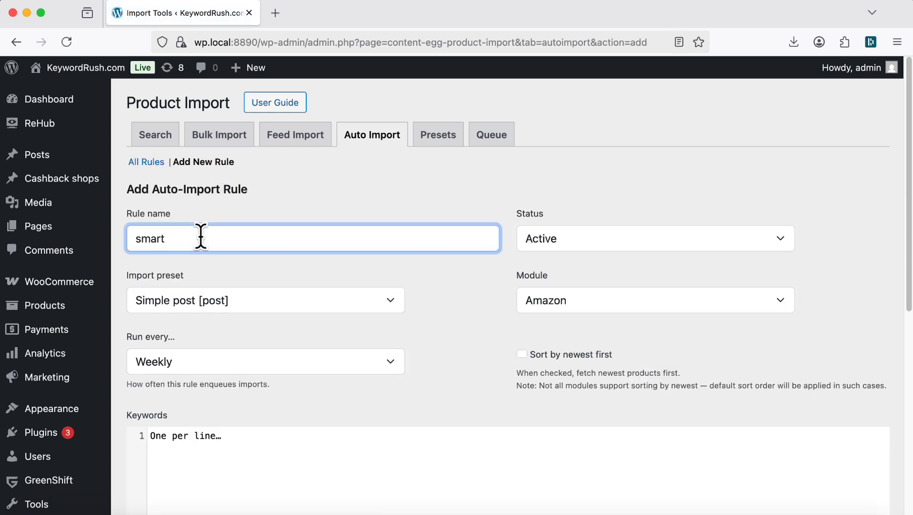
{"action": "left_click", "coordinate": [265, 300]}
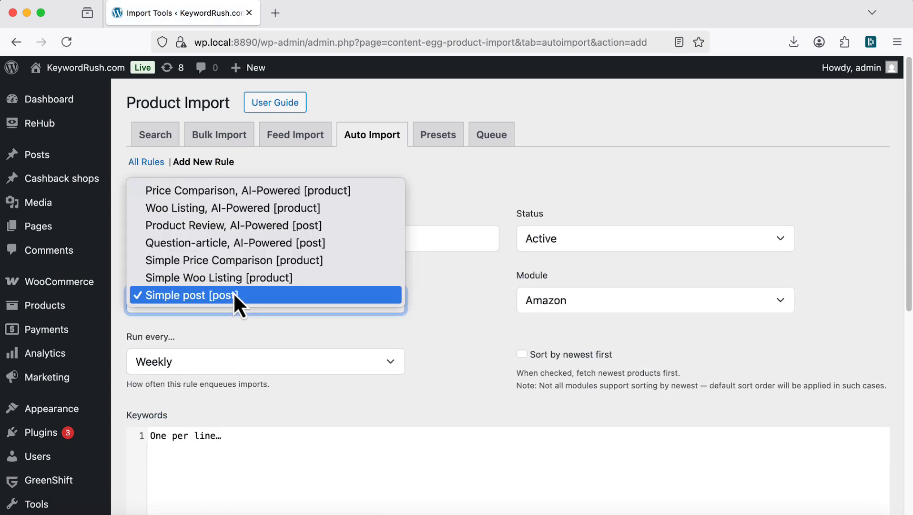
{"action": "left_click", "coordinate": [187, 294]}
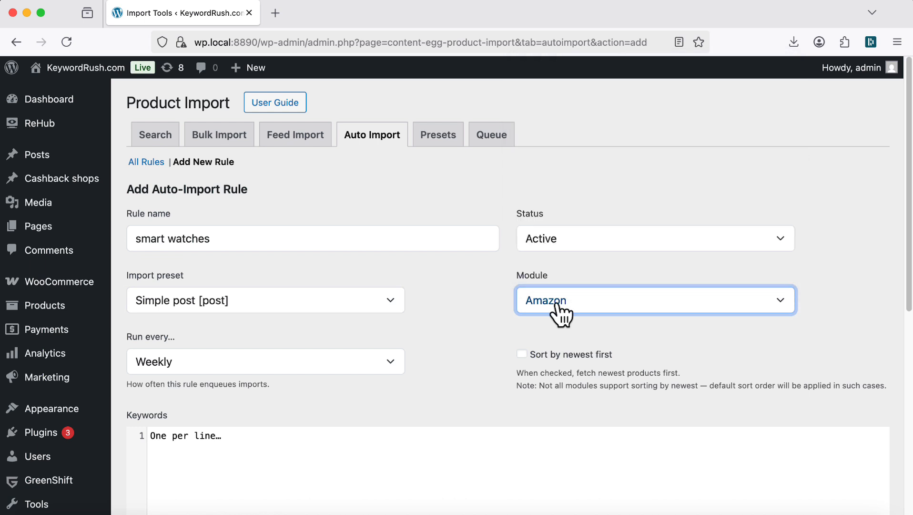
{"action": "left_click", "coordinate": [265, 360]}
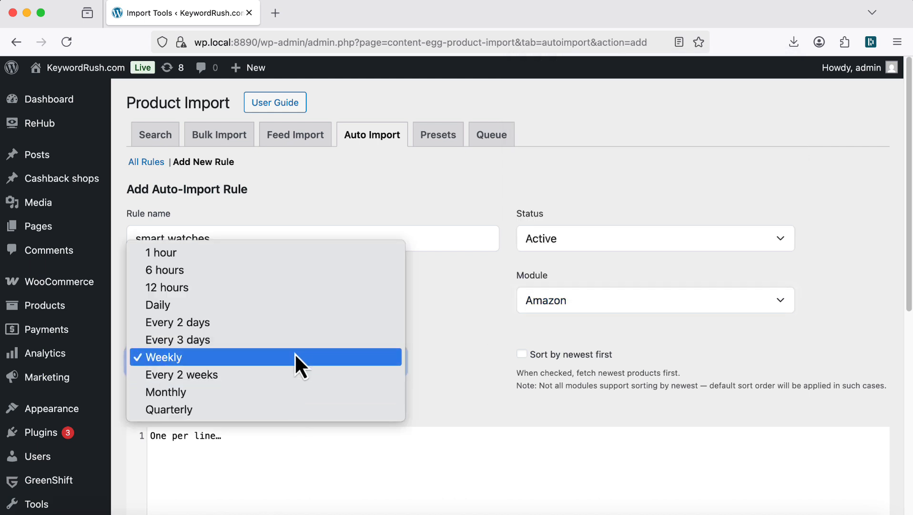
{"action": "left_click", "coordinate": [157, 304]}
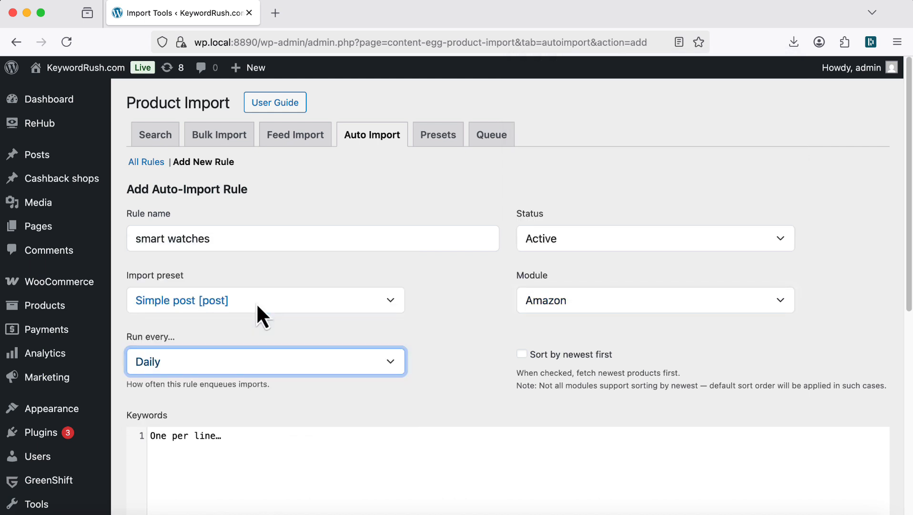
Set the rule to stop after 100 products and create it.
{"action": "scroll", "scroll_direction": "down", "scroll_amount": 3}
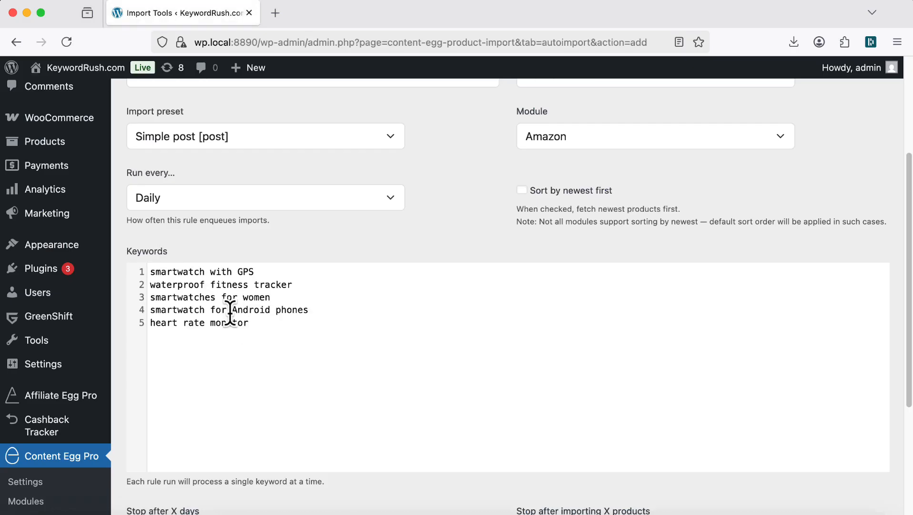
{"action": "scroll", "scroll_direction": "down", "scroll_amount": 3}
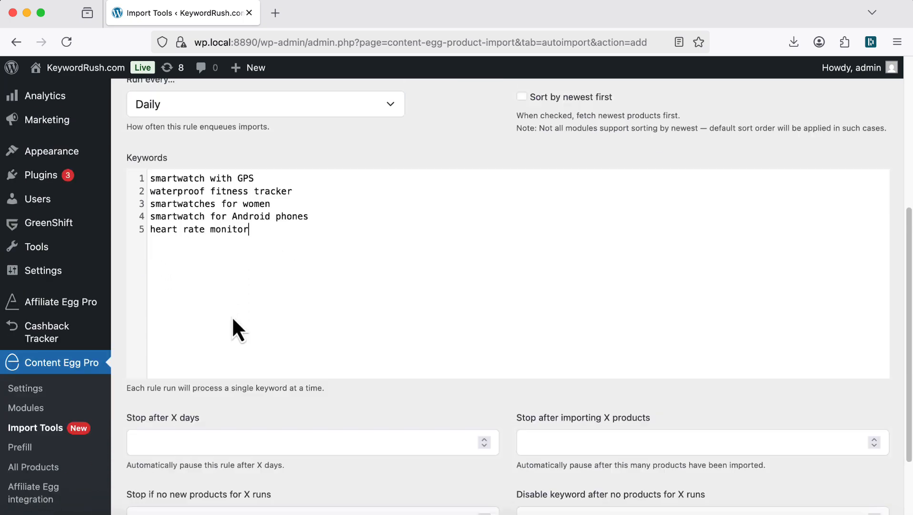
{"action": "scroll", "scroll_direction": "down", "scroll_amount": 3}
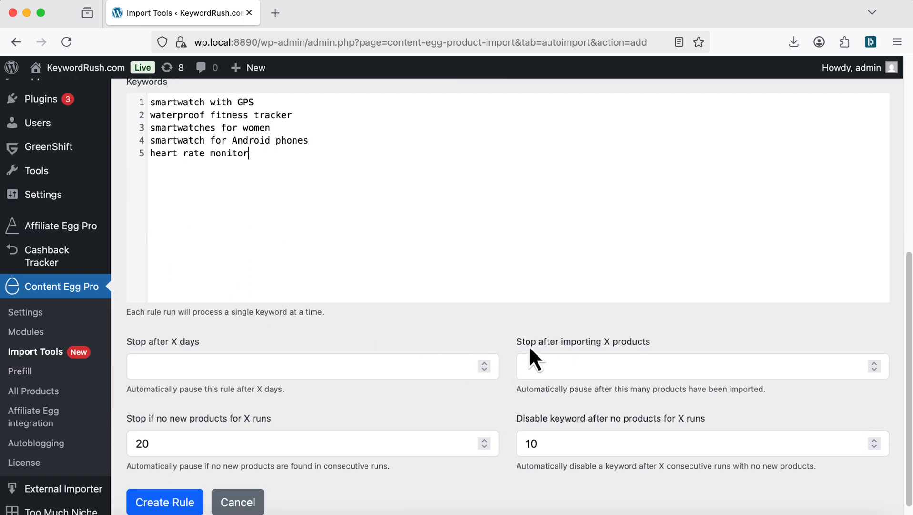
{"action": "left_click", "coordinate": [698, 365]}
{"action": "type", "text": "100"}
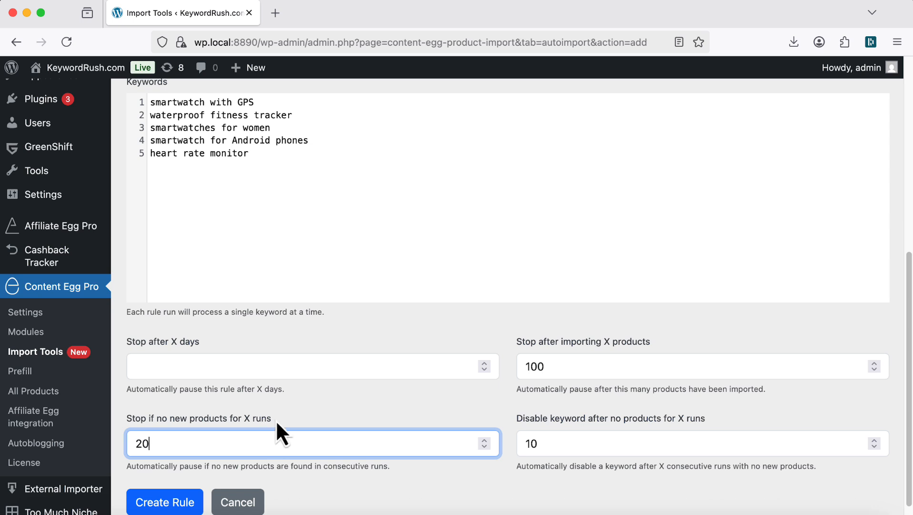
{"action": "scroll", "scroll_direction": "down", "scroll_amount": 3}
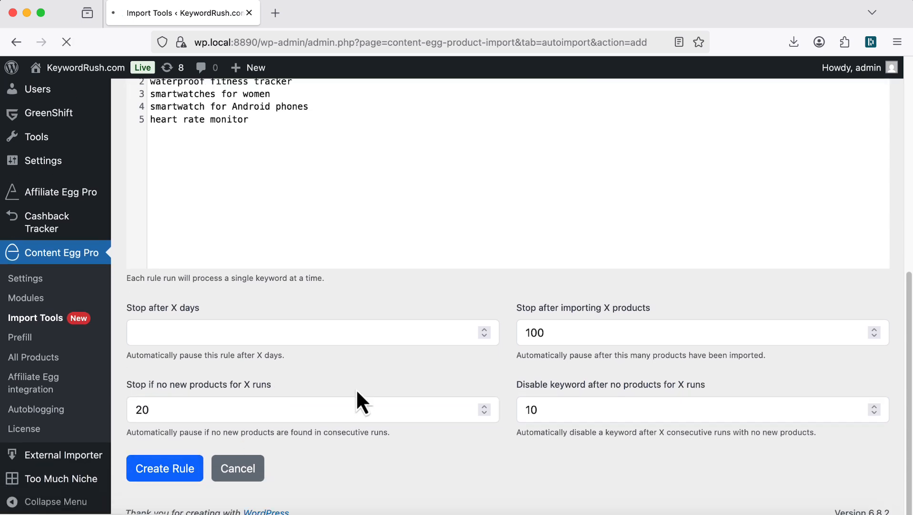
{"action": "left_click", "coordinate": [165, 468]}
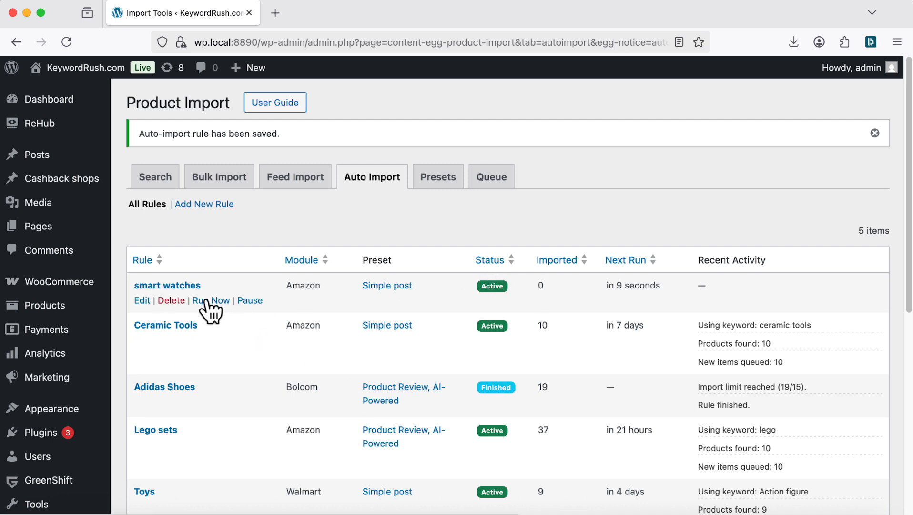
Run the 'smart watches' rule now and scroll through the queued Amazon smartwatch products.
{"action": "left_click", "coordinate": [212, 300]}
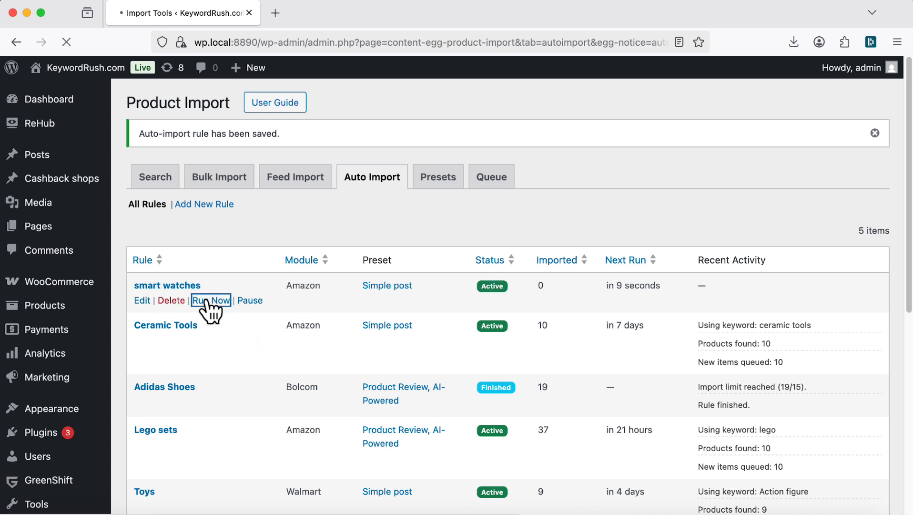
{"action": "left_click", "coordinate": [213, 300]}
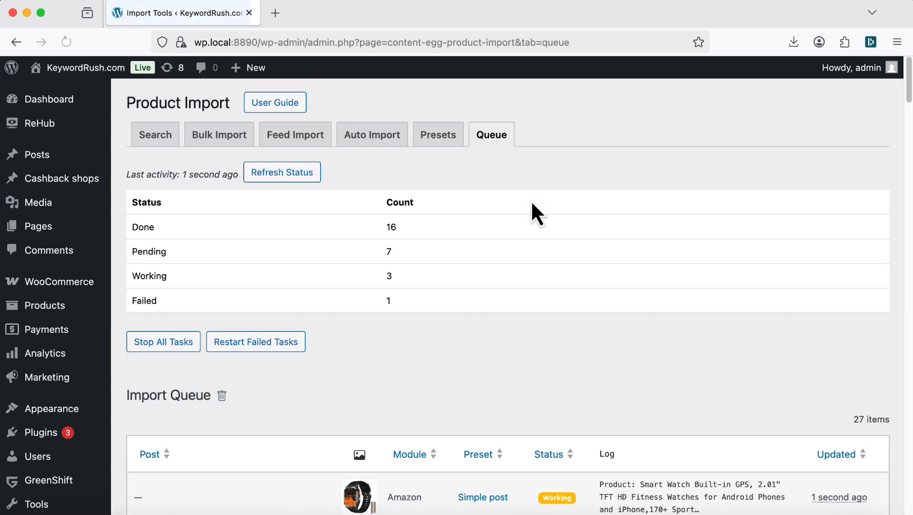
{"action": "scroll", "scroll_direction": "down", "scroll_amount": 3}
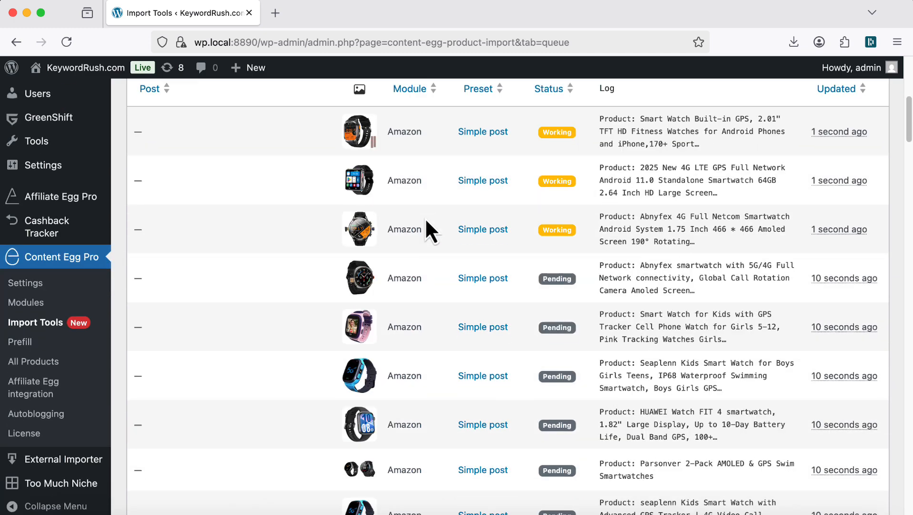